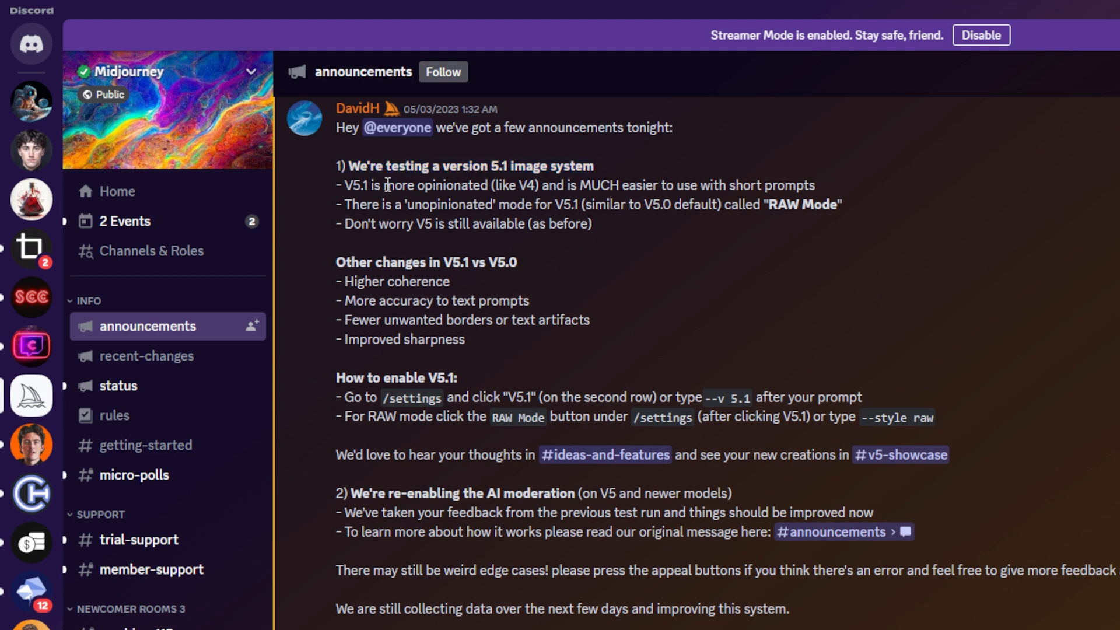
mouse_move(648, 194)
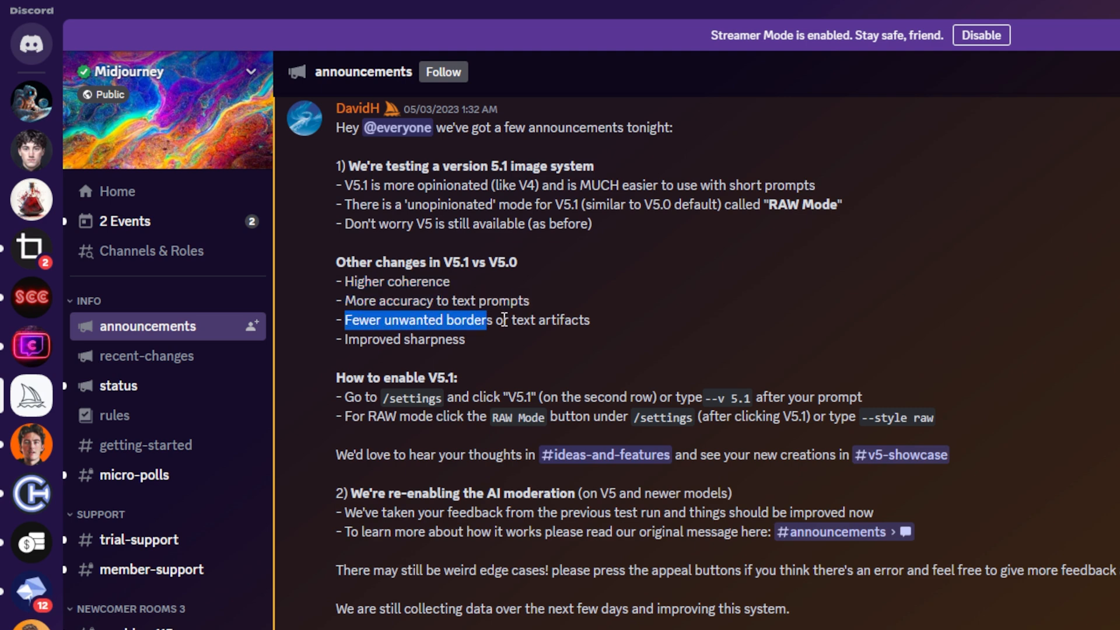
Step: Mark the line about fewer borders, then run /settings in the yt-demo channel
drag(486, 321, 589, 321)
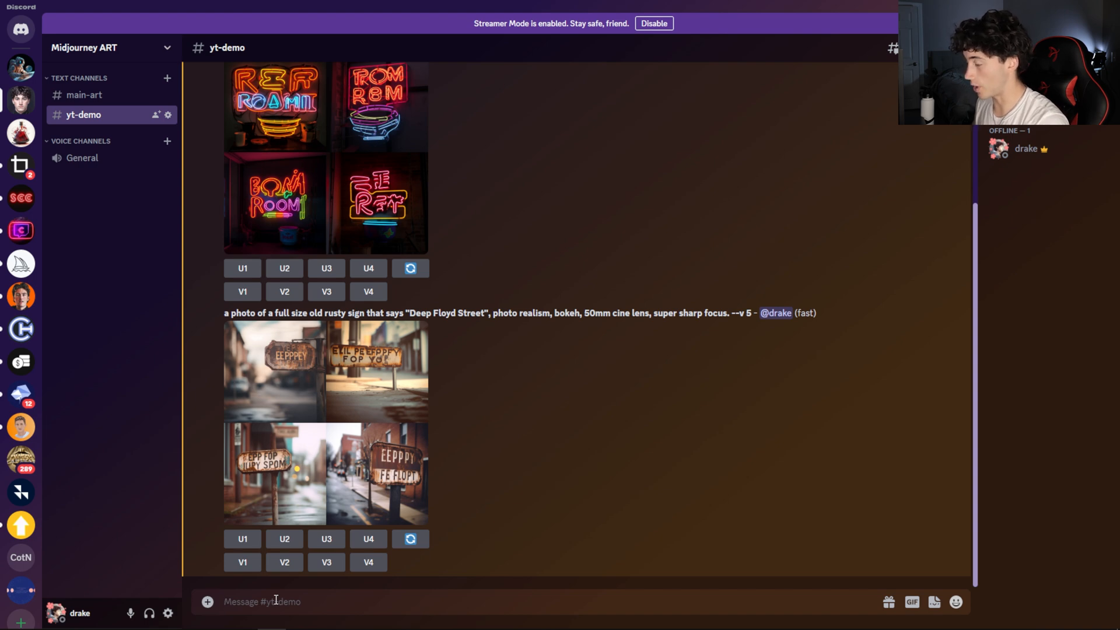
text(/set)
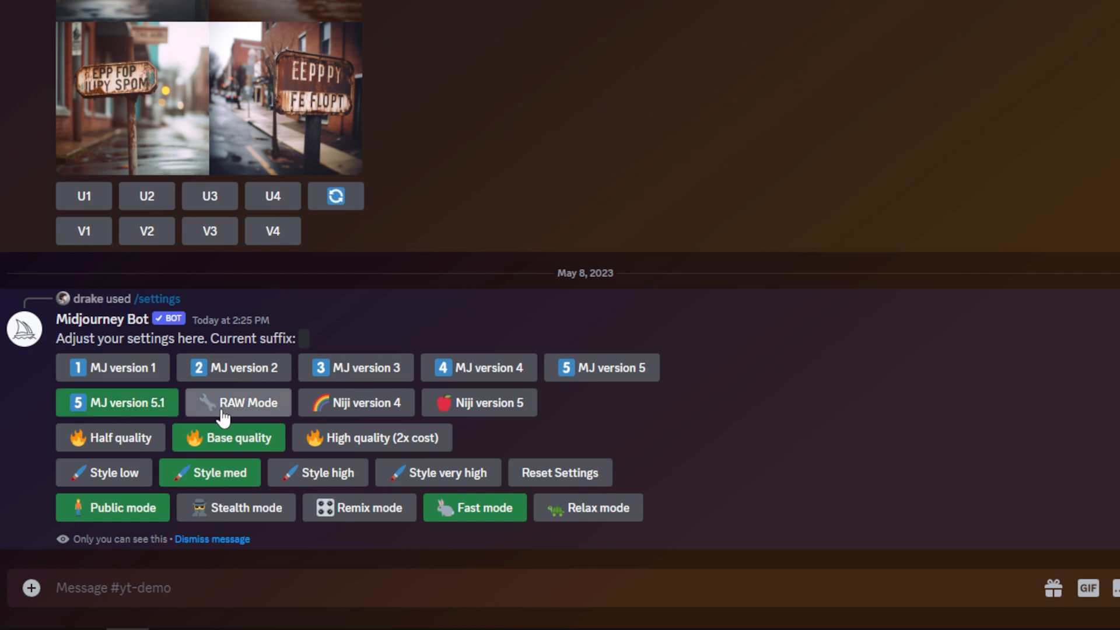
Step: Compare the MJ version 5 and 5.1 suffixes, then enable RAW Mode on version 5.1
click(600, 367)
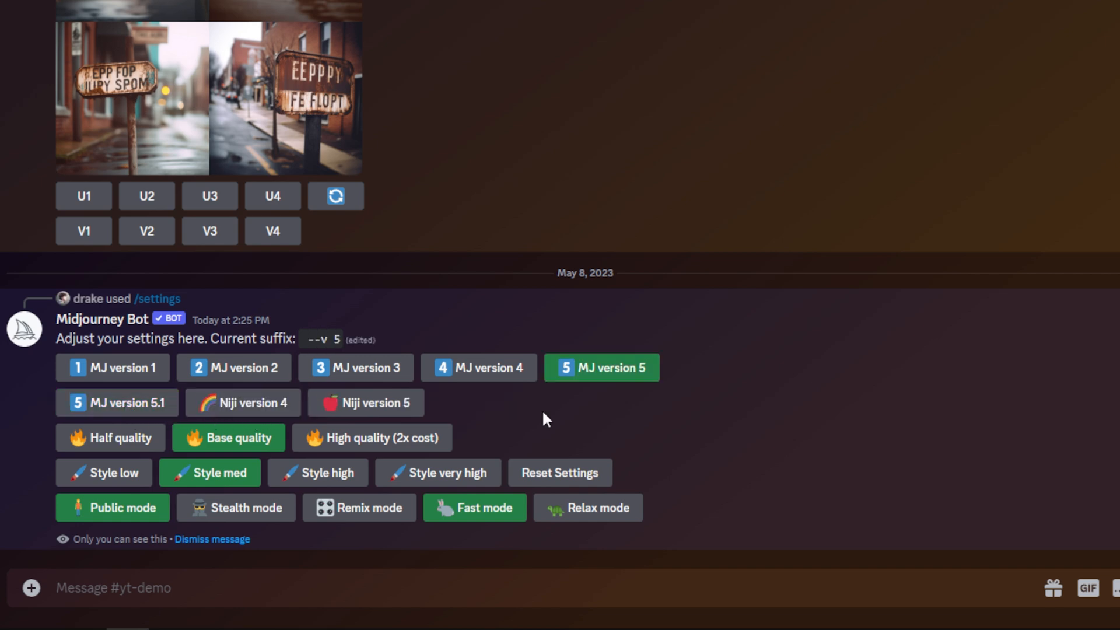
mouse_move(586, 413)
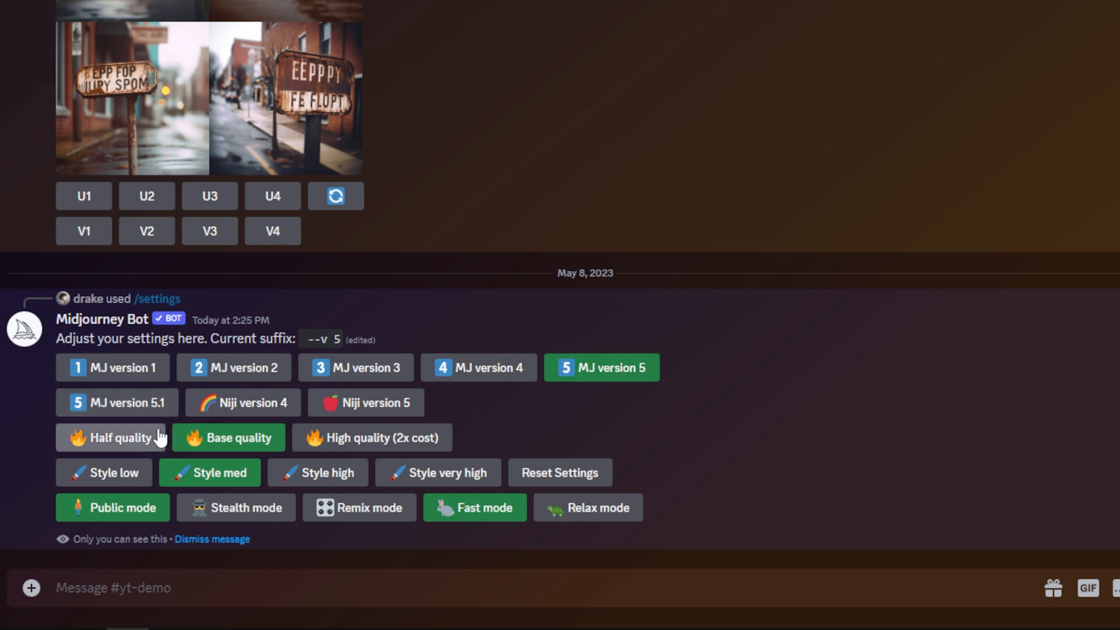
mouse_move(124, 420)
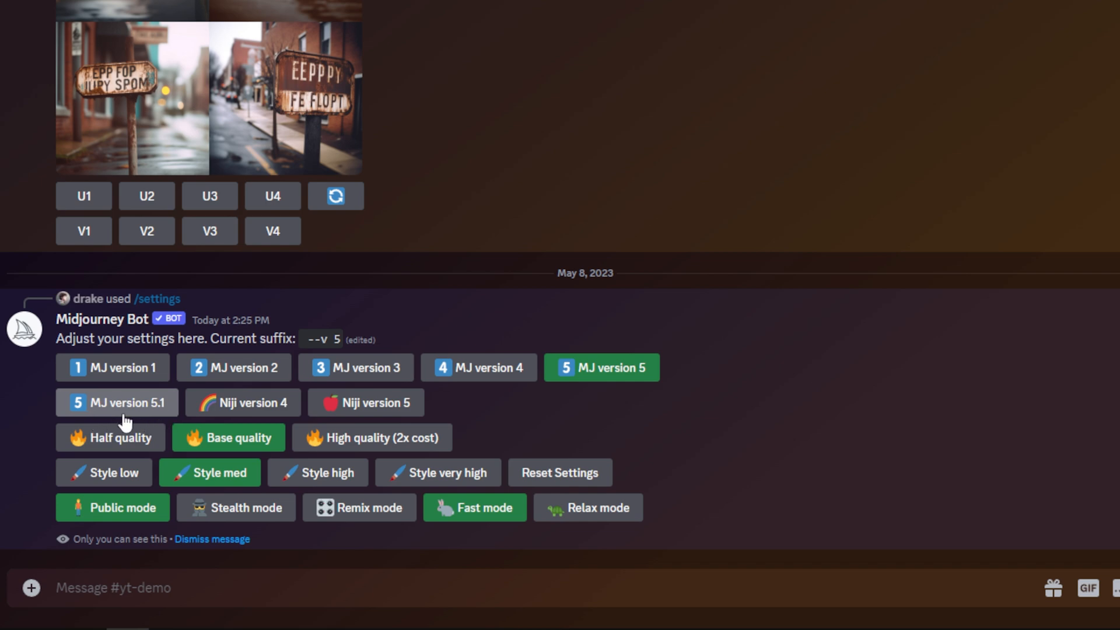
click(117, 402)
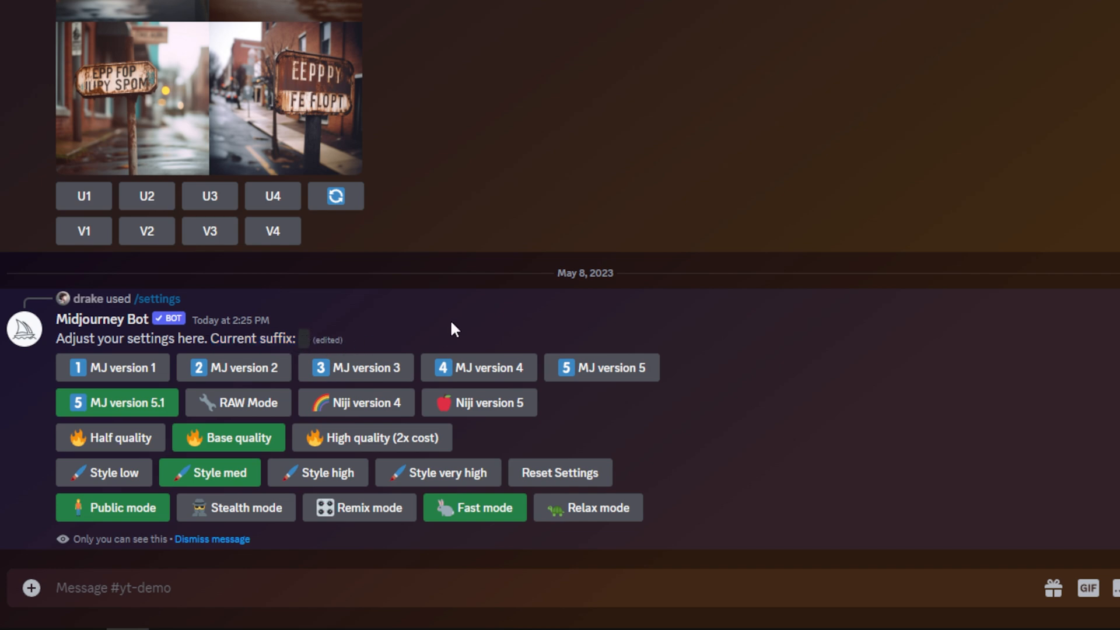
mouse_move(364, 352)
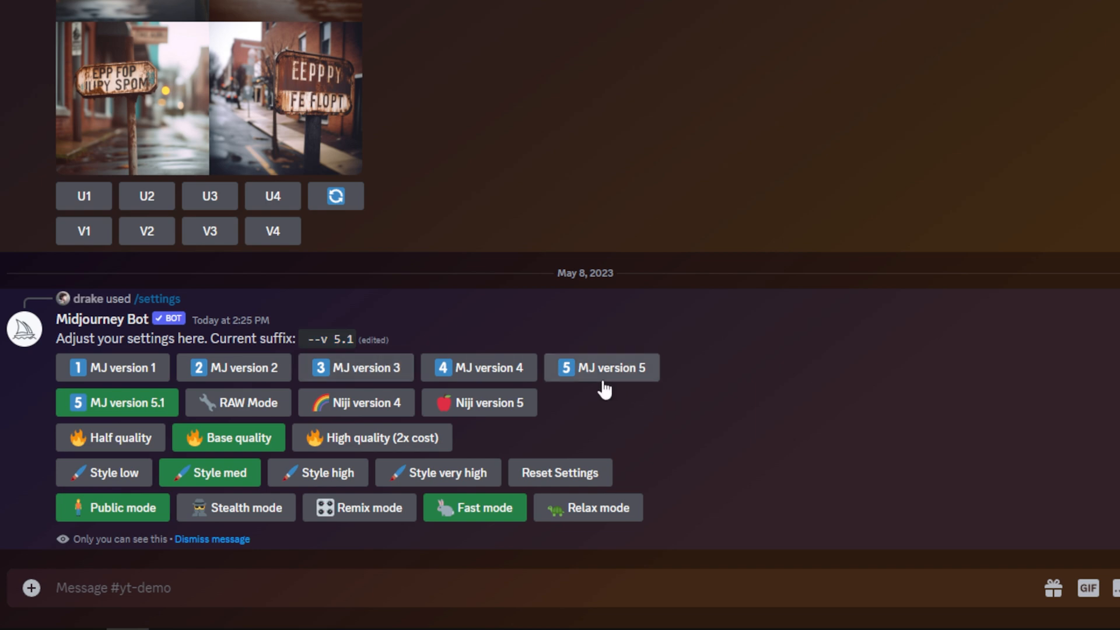
click(600, 366)
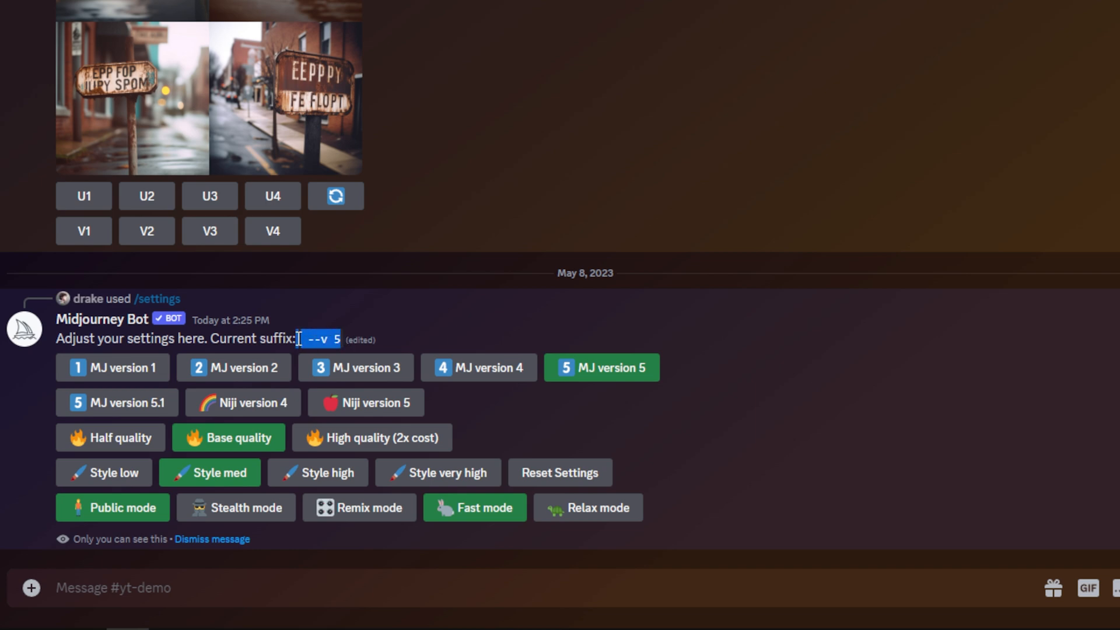
click(117, 402)
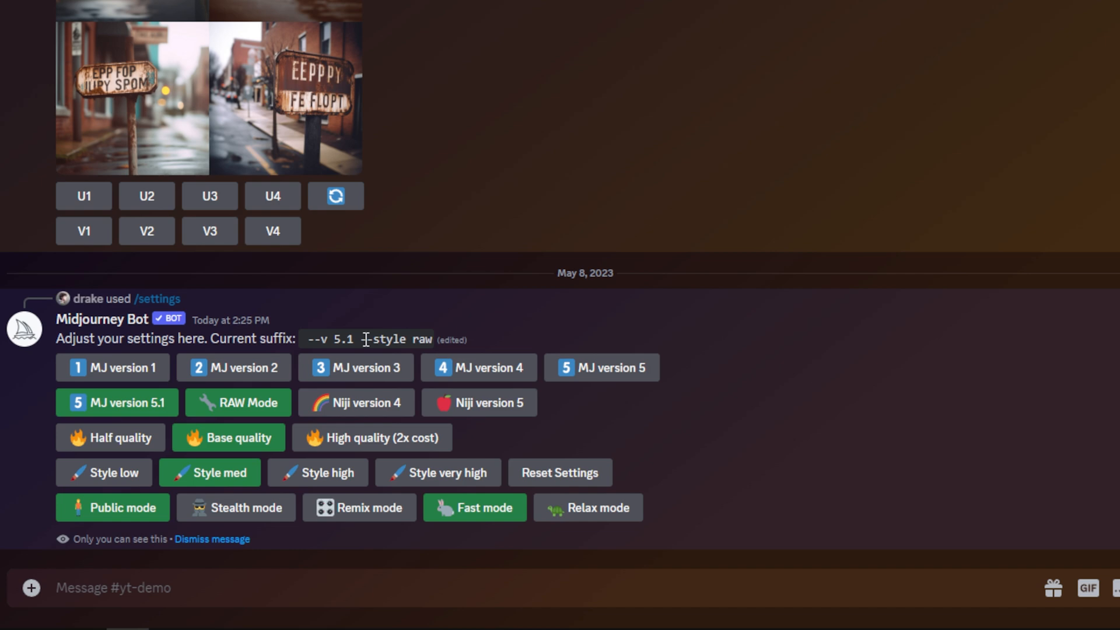
mouse_move(271, 426)
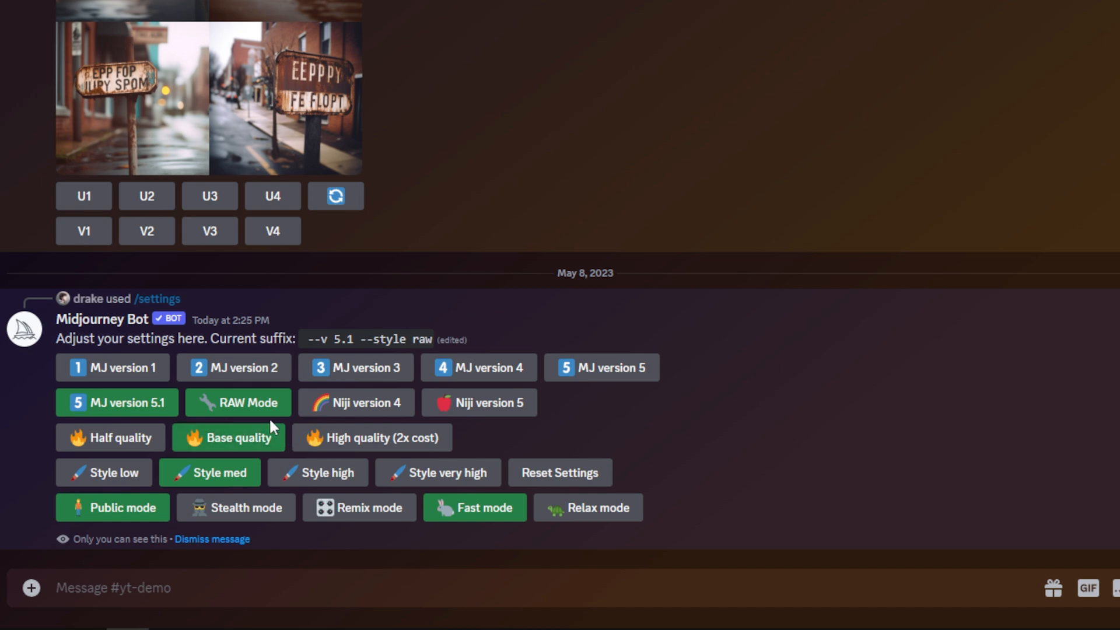
click(237, 402)
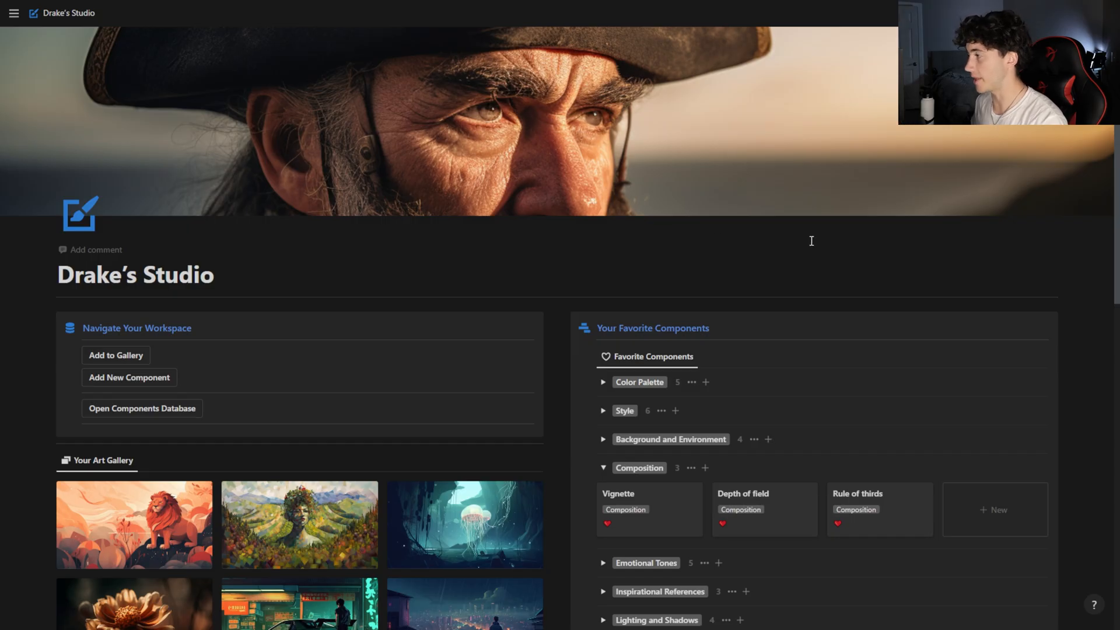
Step: Scroll through the Drake's Studio page and collapse the Composition component group
scroll(down, 3)
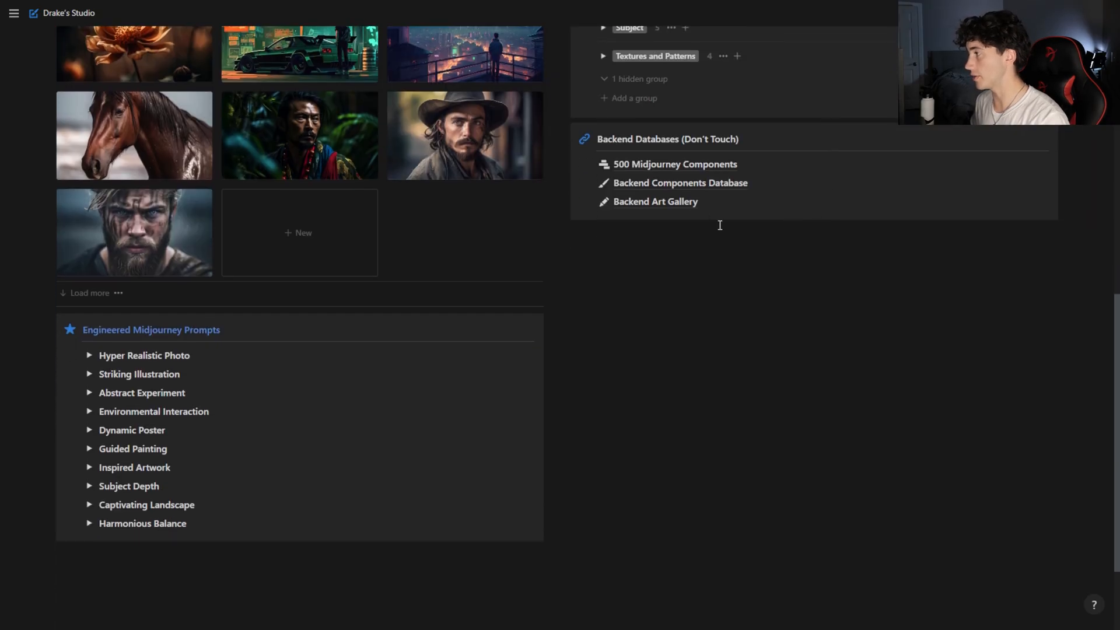
click(675, 164)
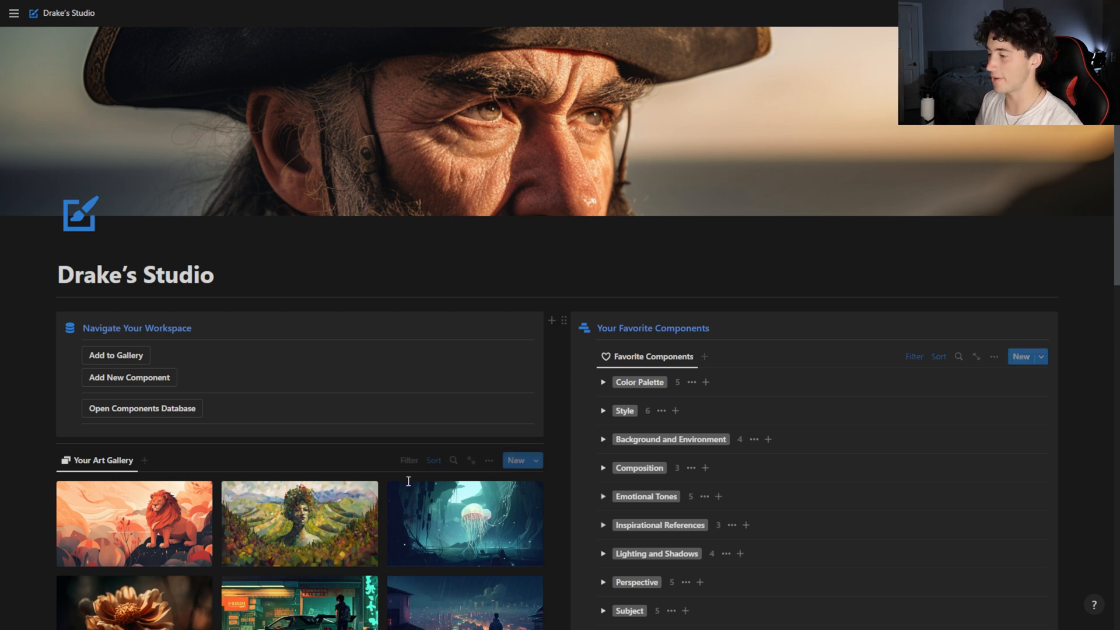
scroll(down, 3)
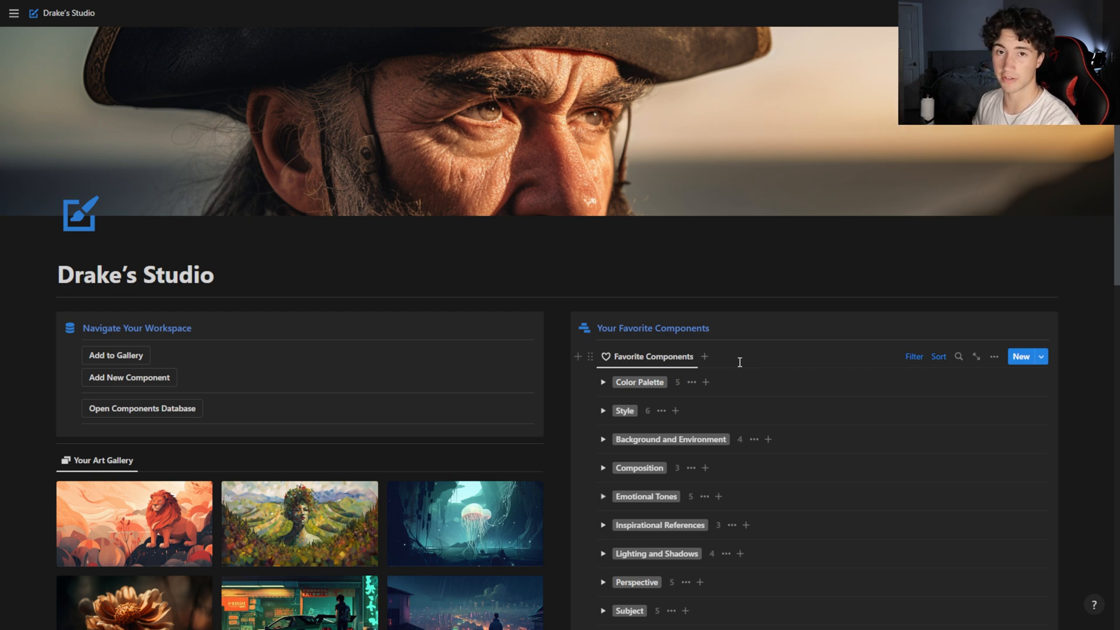
scroll(down, 3)
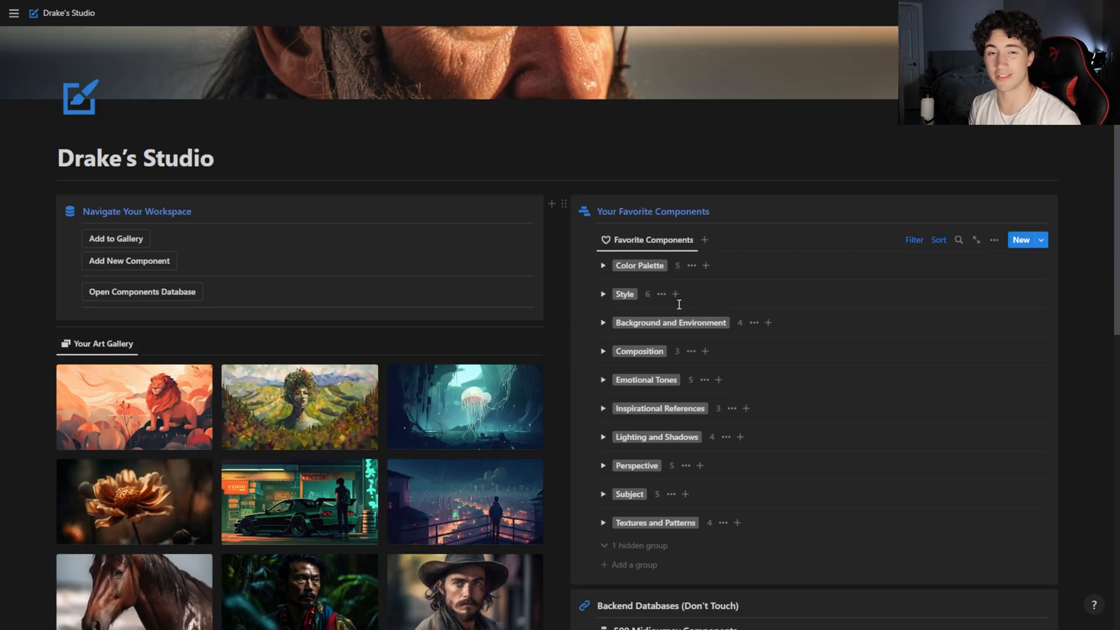
mouse_move(668, 255)
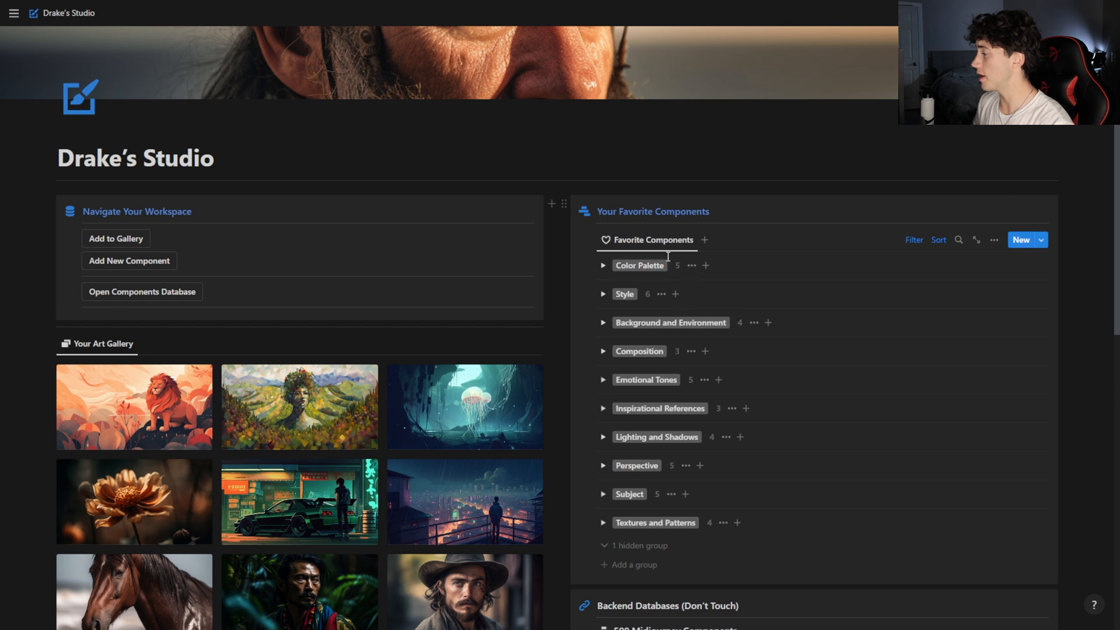
mouse_move(609, 394)
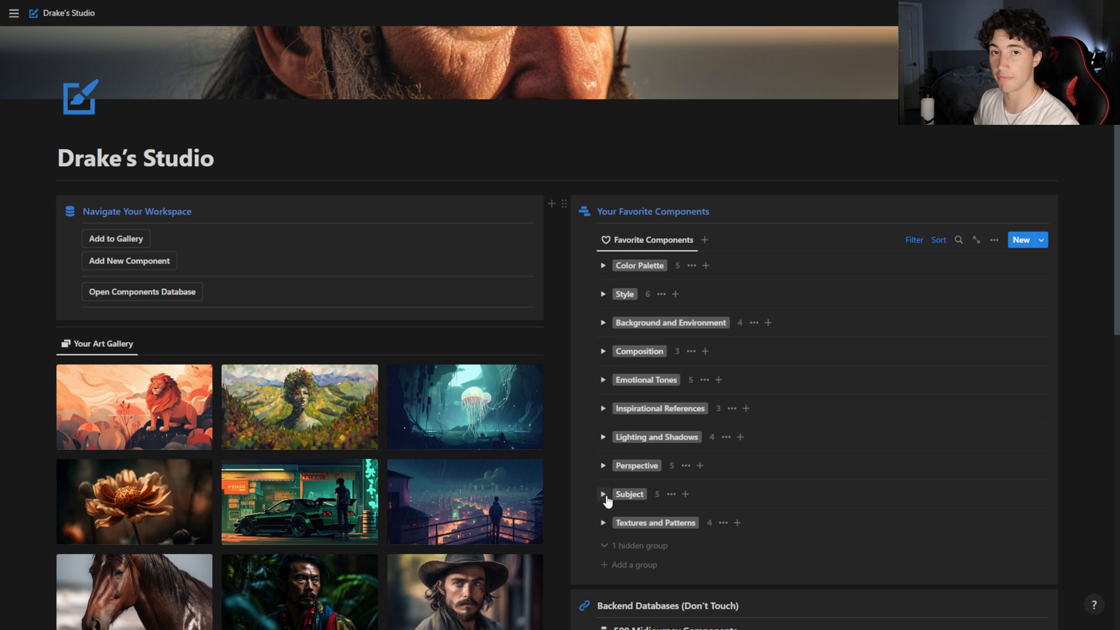
Step: Expand the Subject and Style groups, revealing entries like A dragon and Glitch art
click(603, 494)
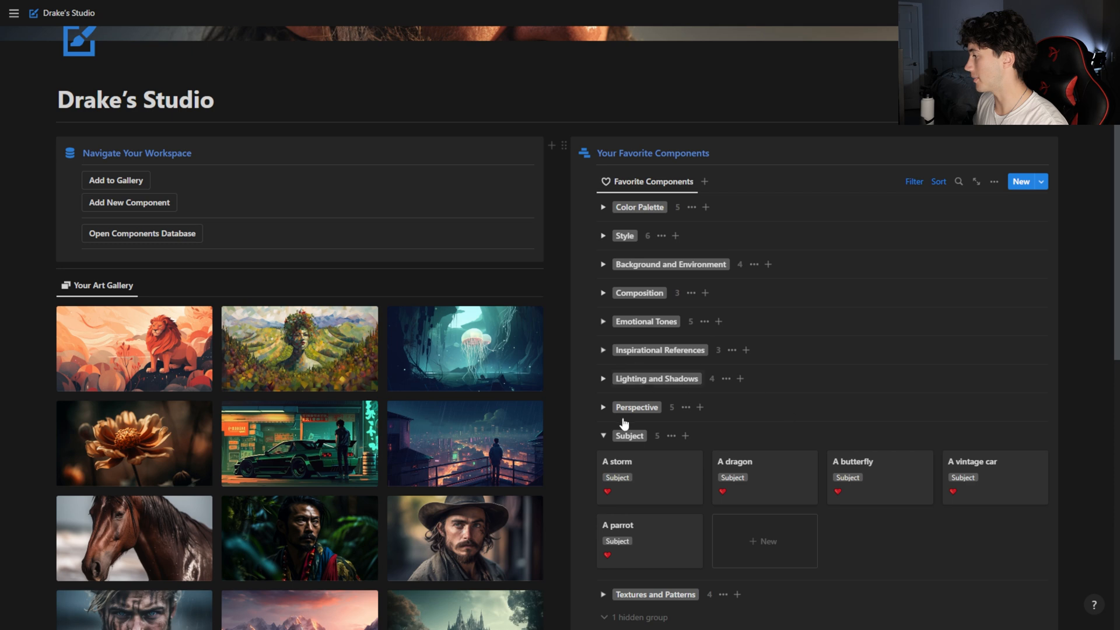
mouse_move(642, 264)
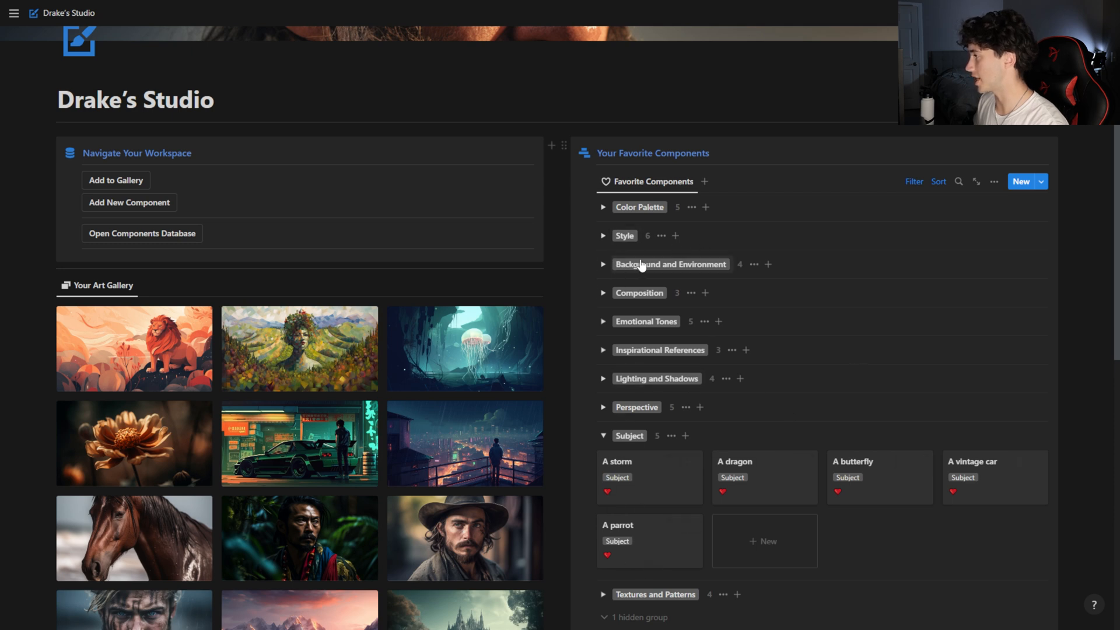
click(602, 236)
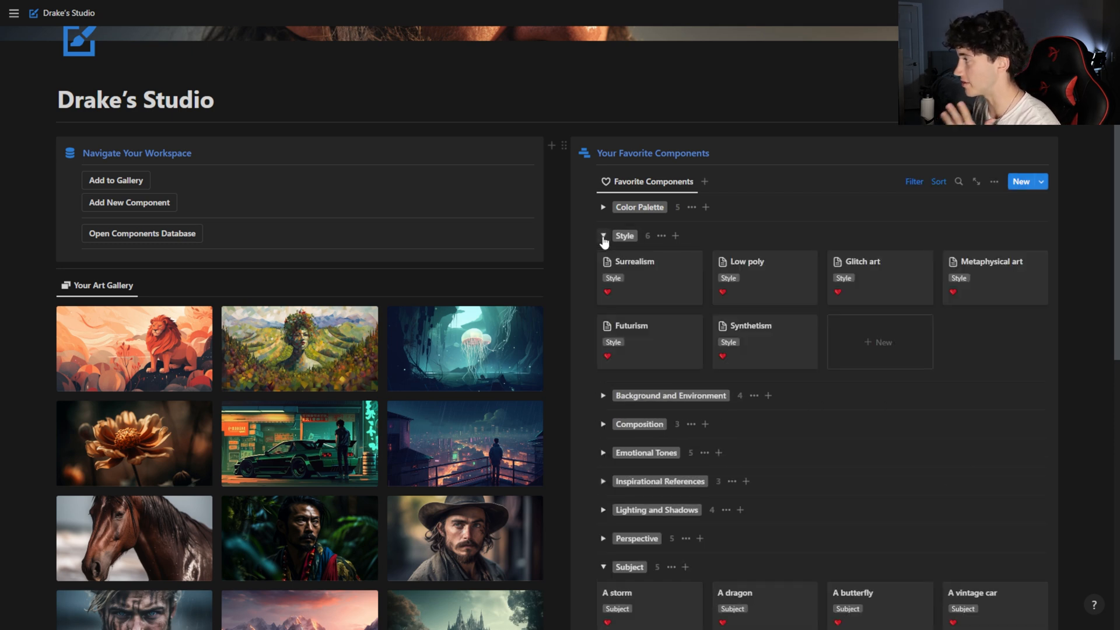
scroll(down, 3)
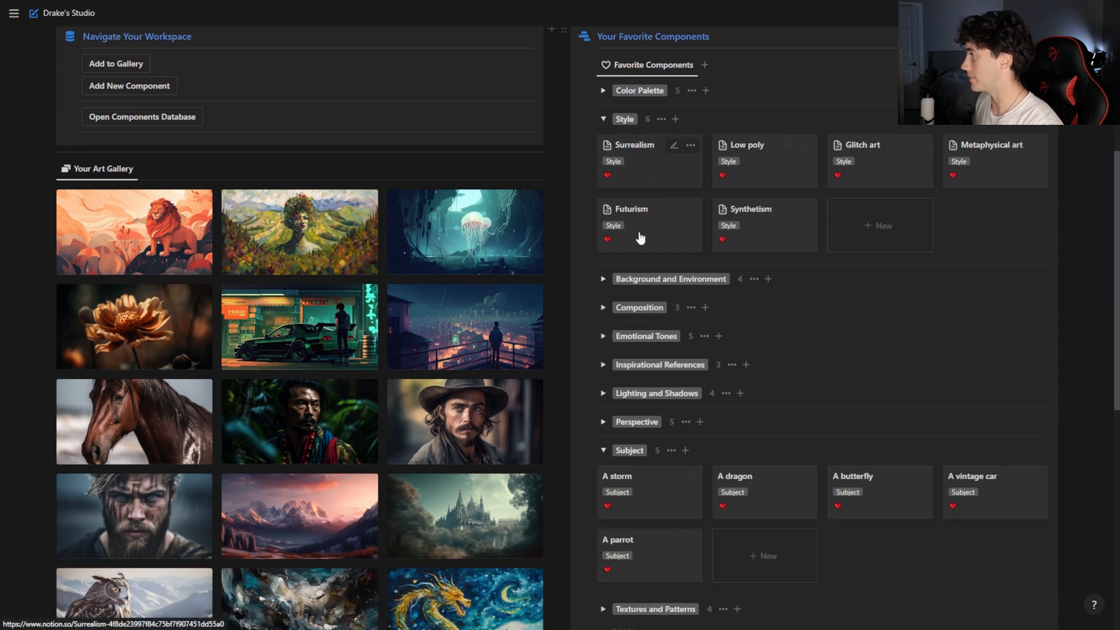
mouse_move(778, 231)
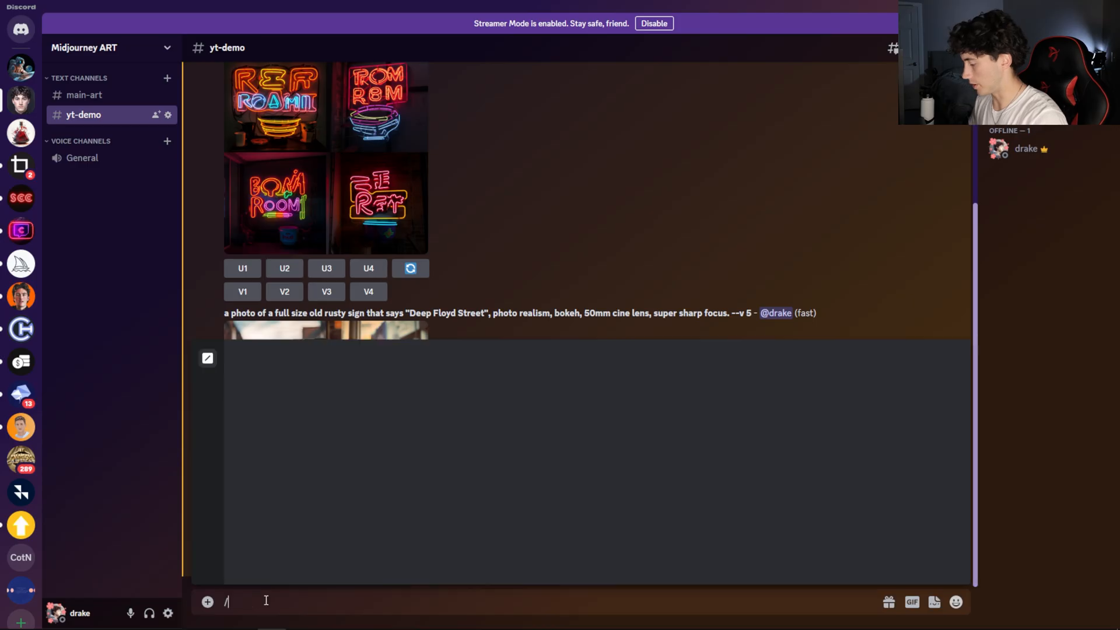
Step: Build the 'A dragon in the style of Glitch art' prompt and confirm all three variants
text(A dragon)
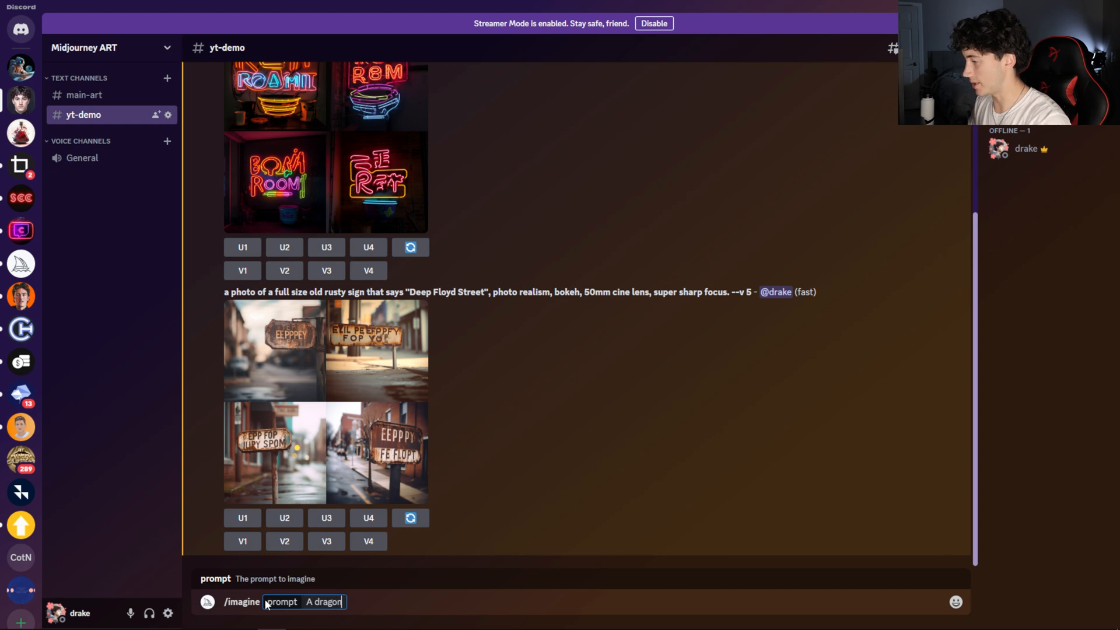
text(in the style of)
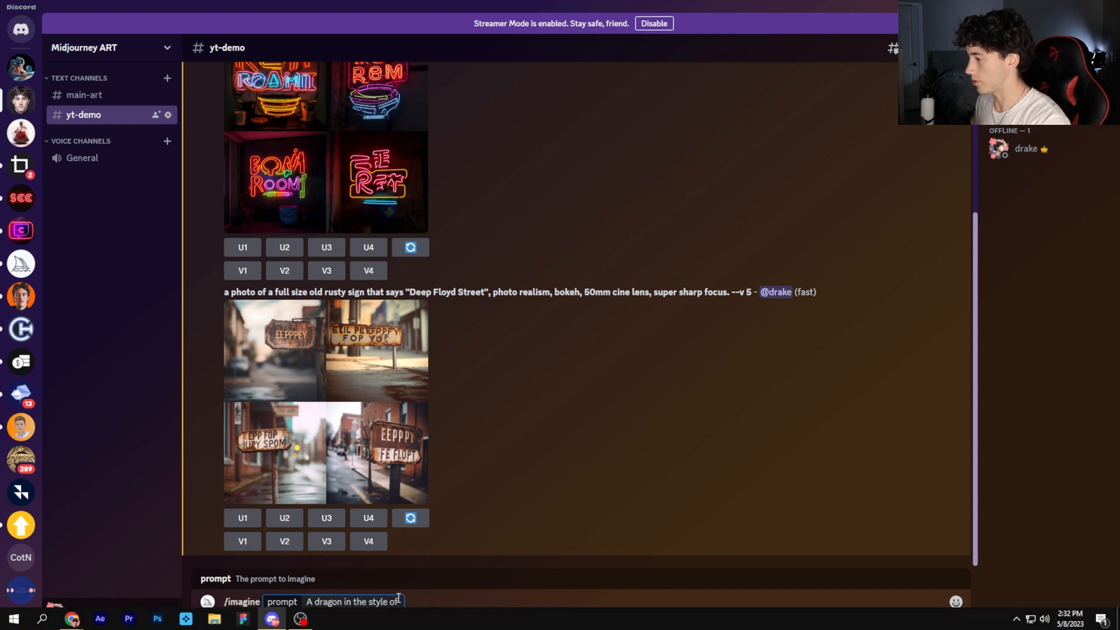
text(Glitch art)
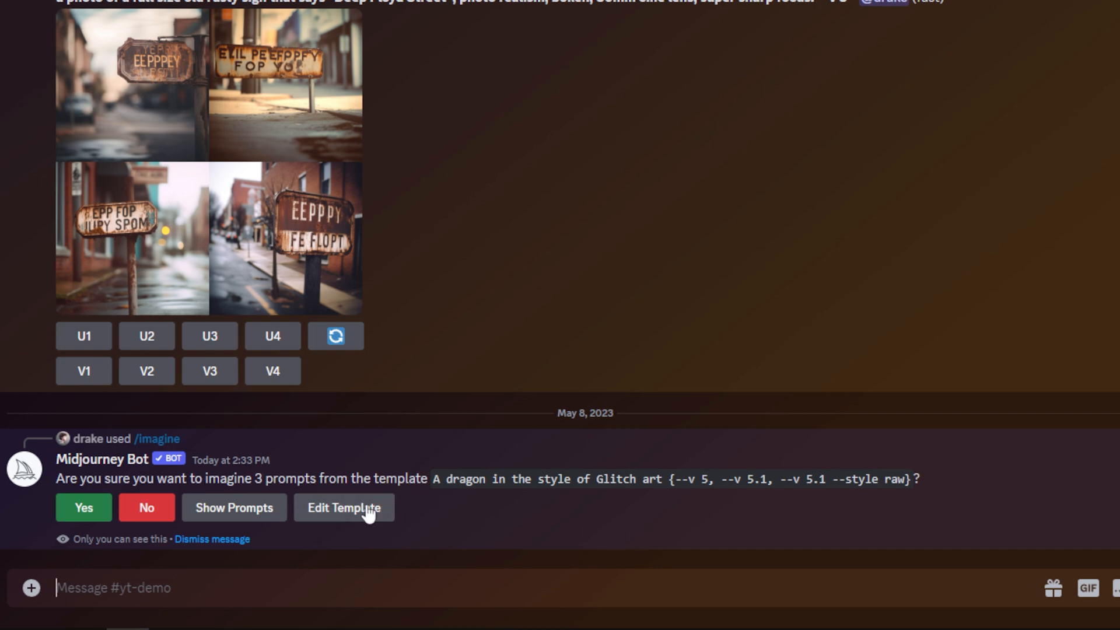
click(234, 507)
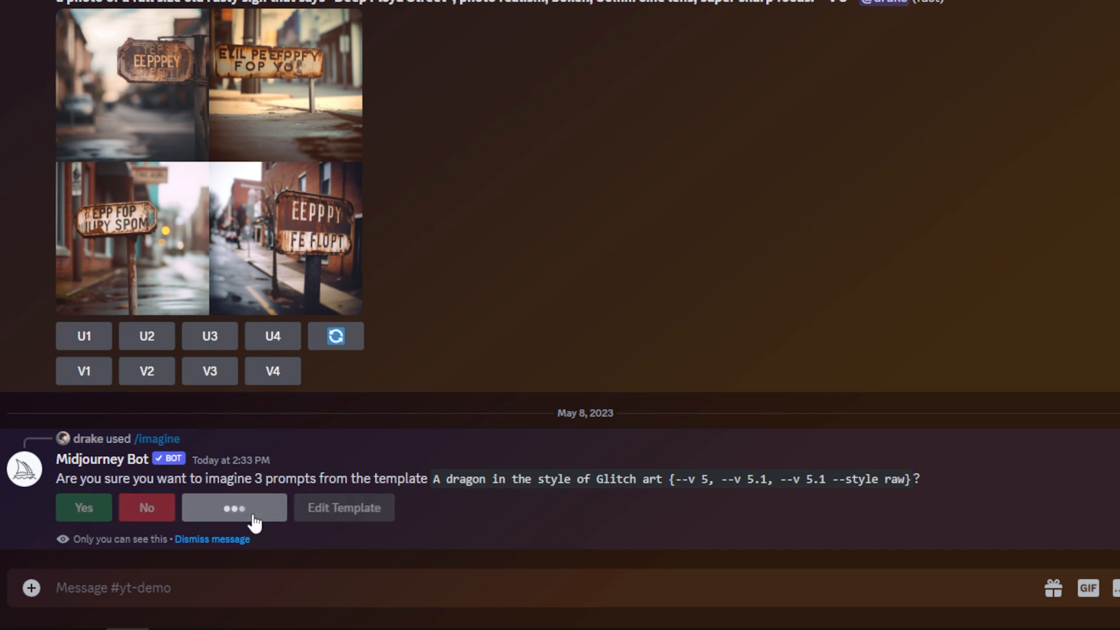
click(233, 507)
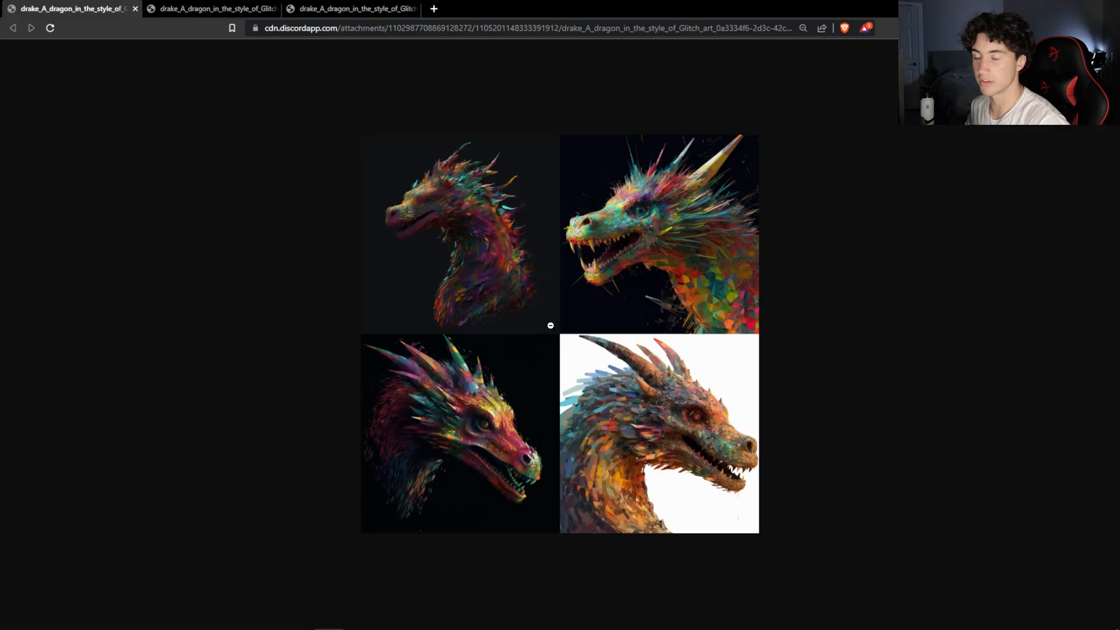
mouse_move(582, 286)
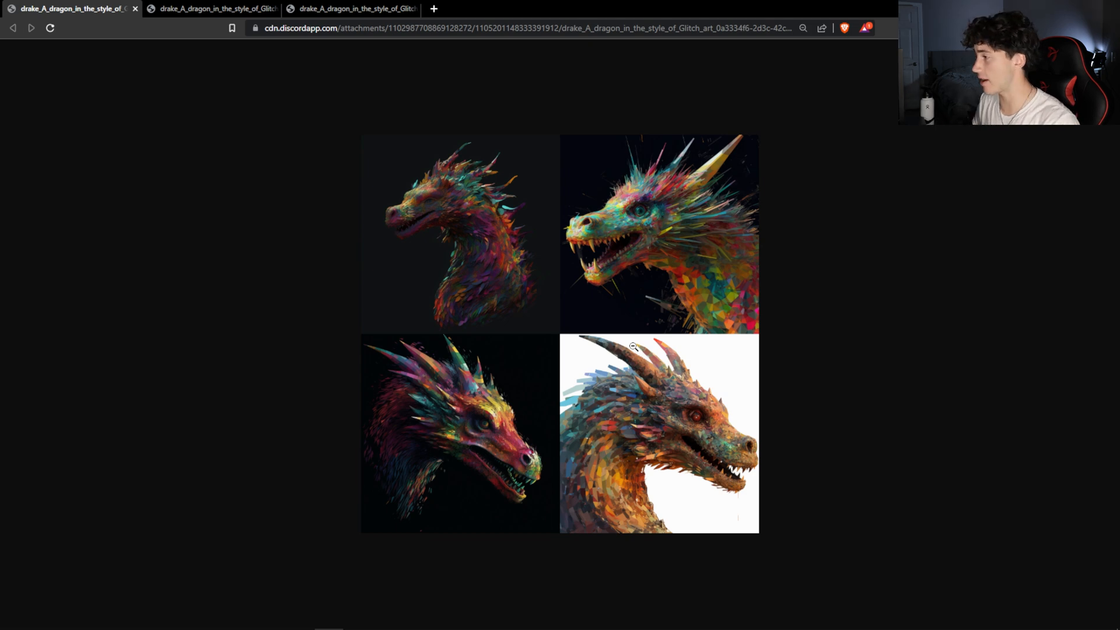
mouse_move(550, 262)
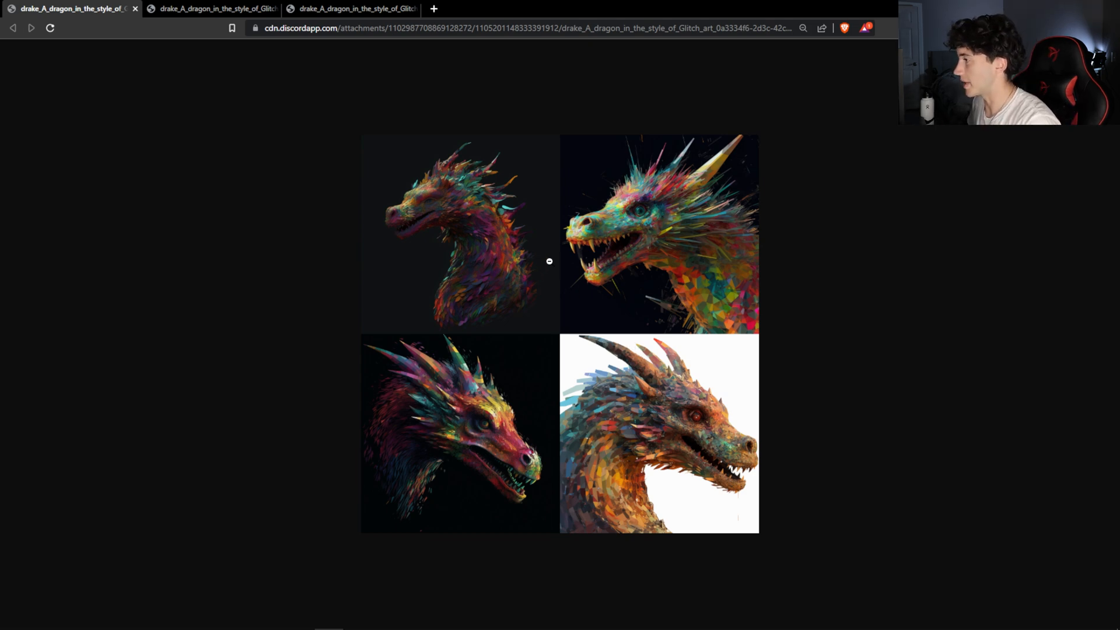
mouse_move(529, 424)
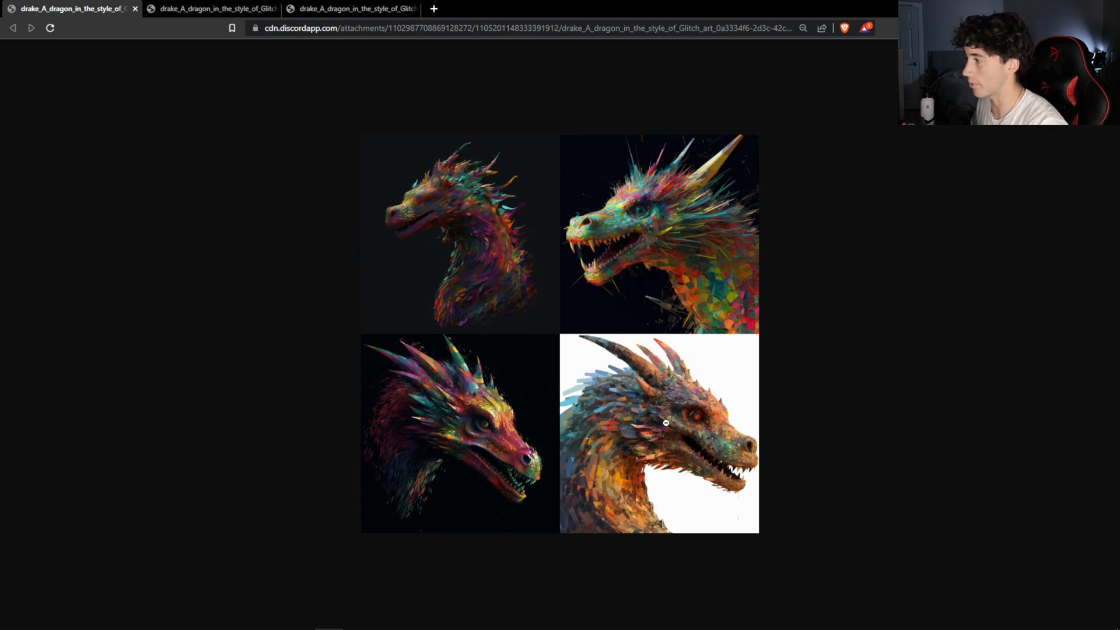
mouse_move(269, 266)
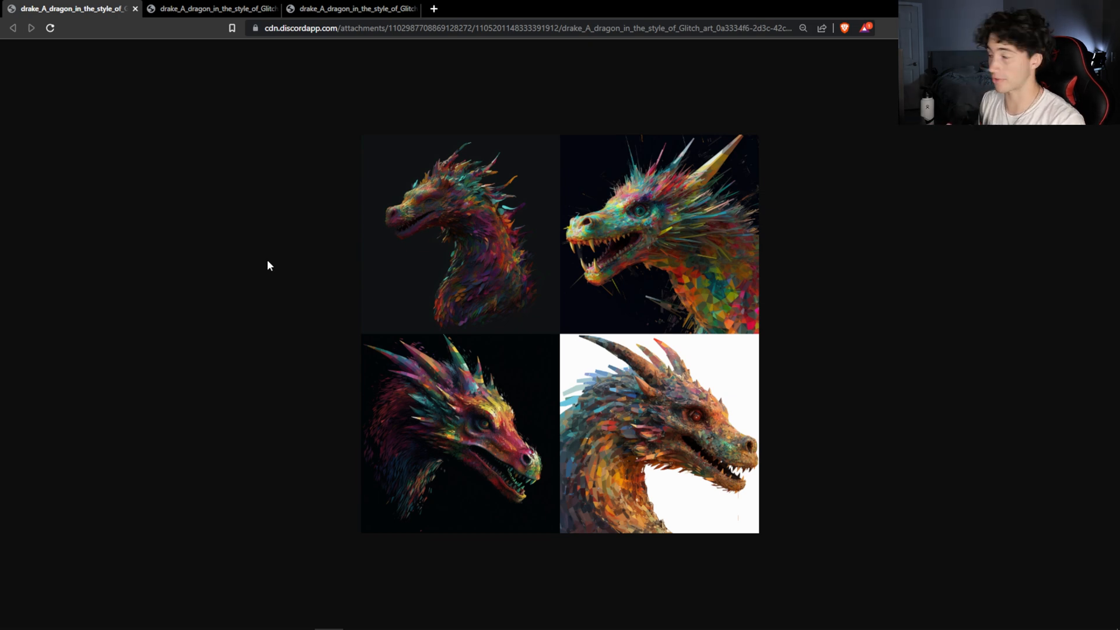
Step: Compare the V5, V5.1 and V5.1 raw dragon grids across their browser tabs
click(210, 9)
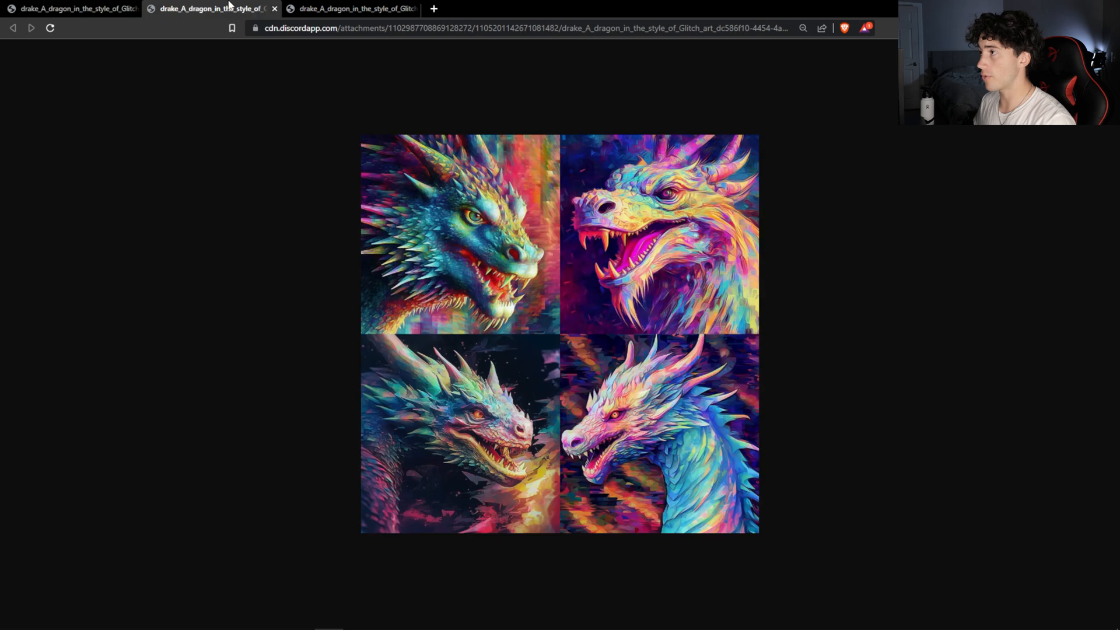
mouse_move(589, 357)
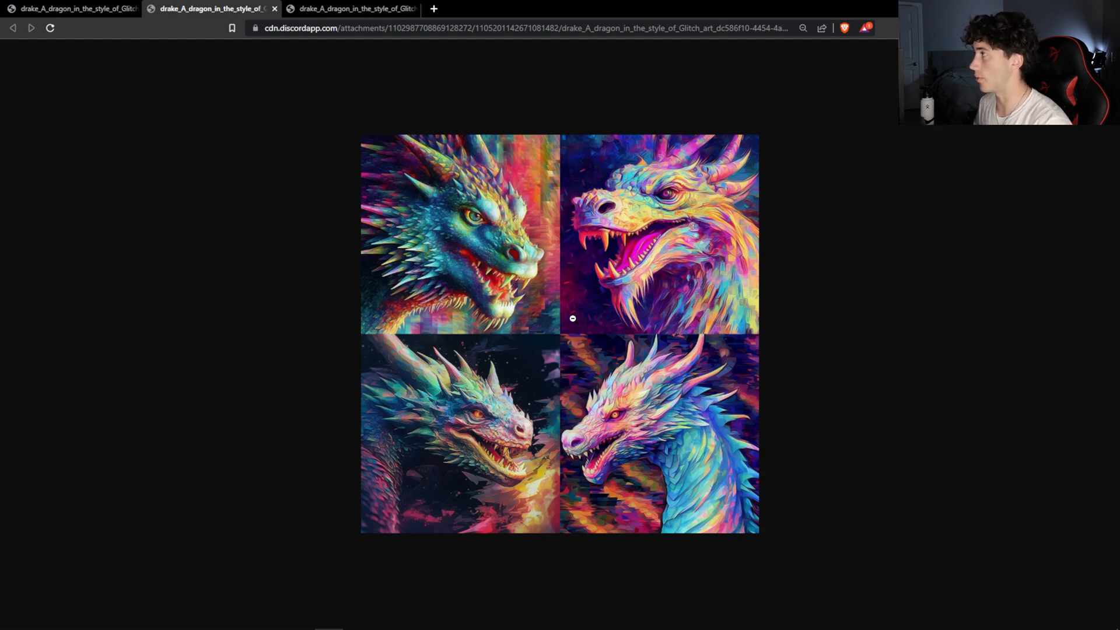
mouse_move(533, 486)
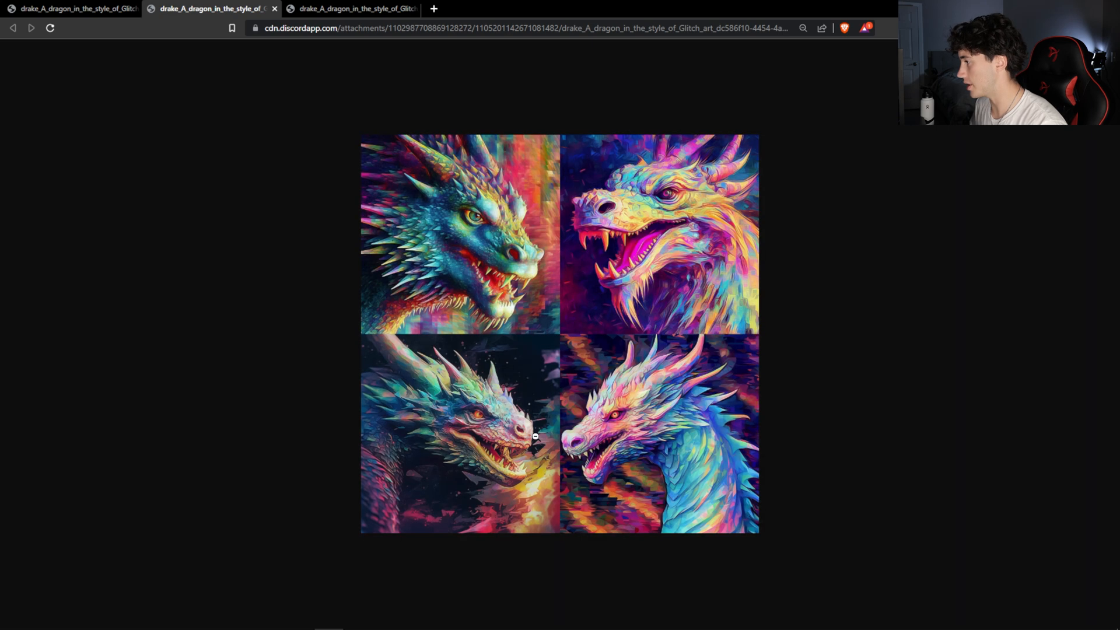
mouse_move(462, 331)
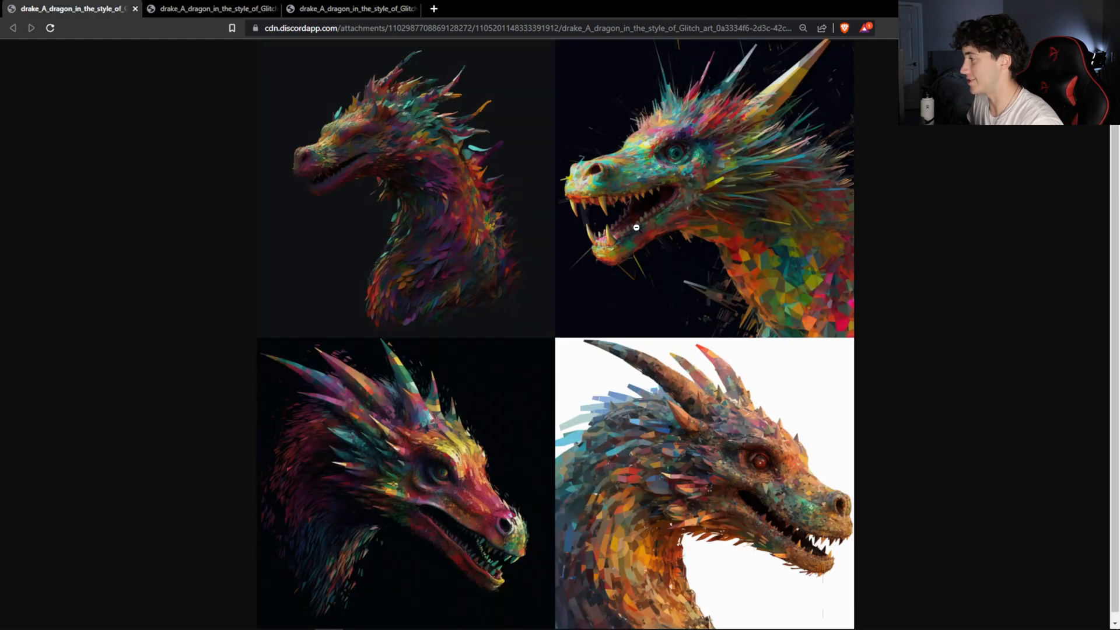
mouse_move(467, 385)
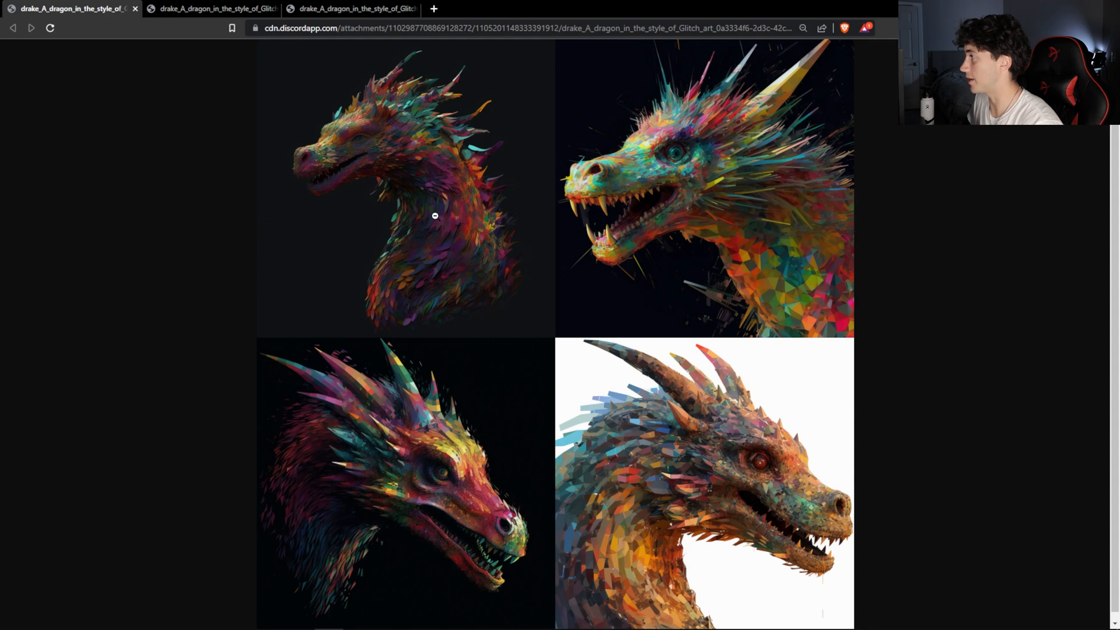
click(210, 9)
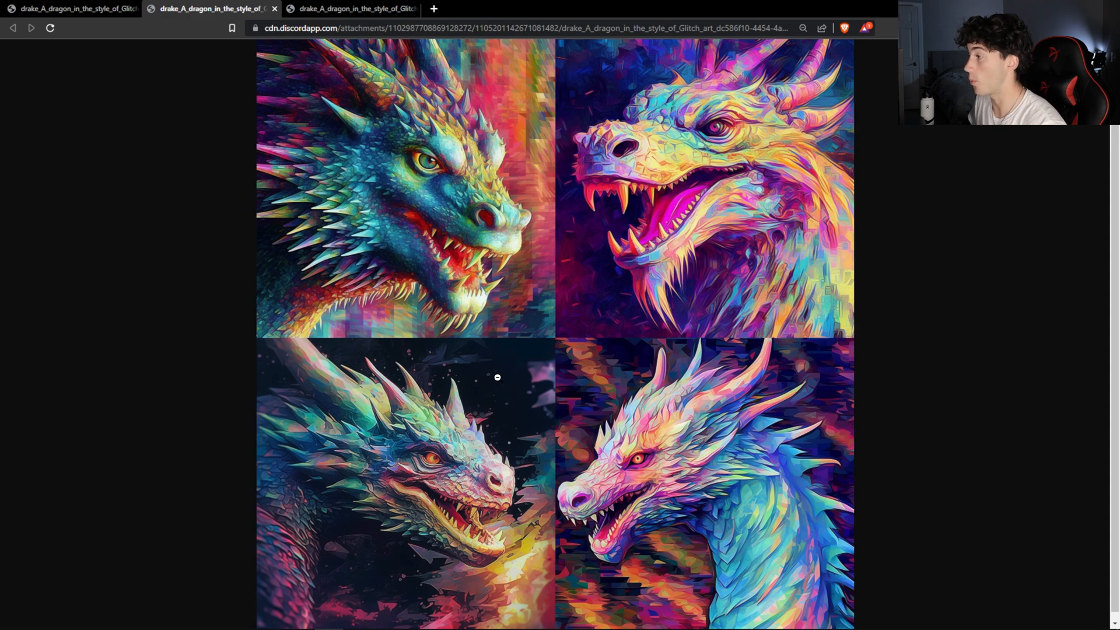
click(350, 9)
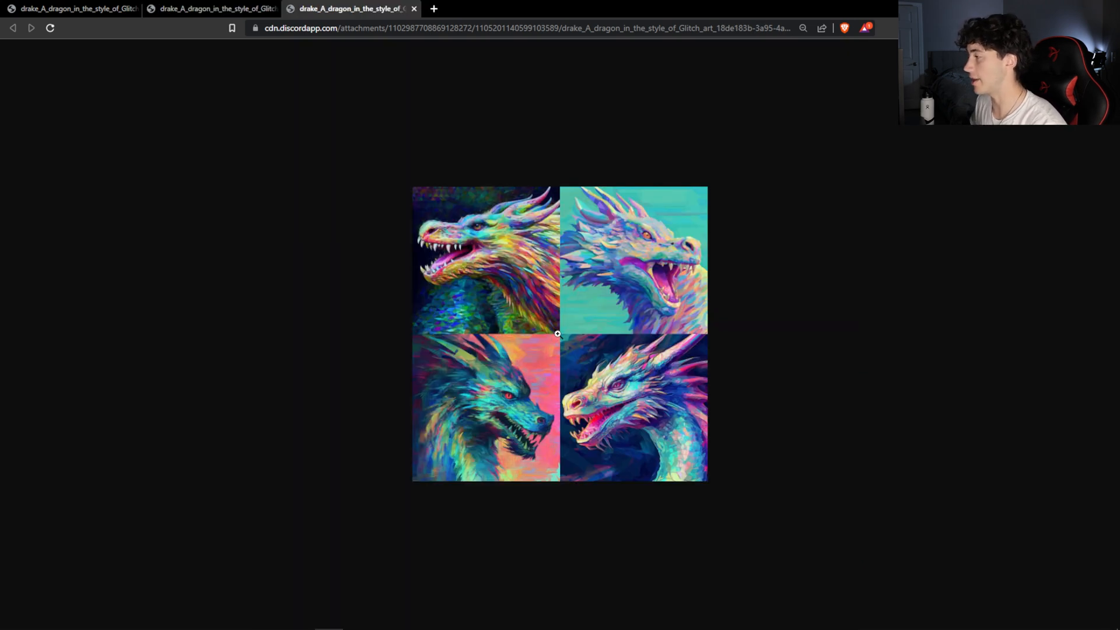
click(213, 9)
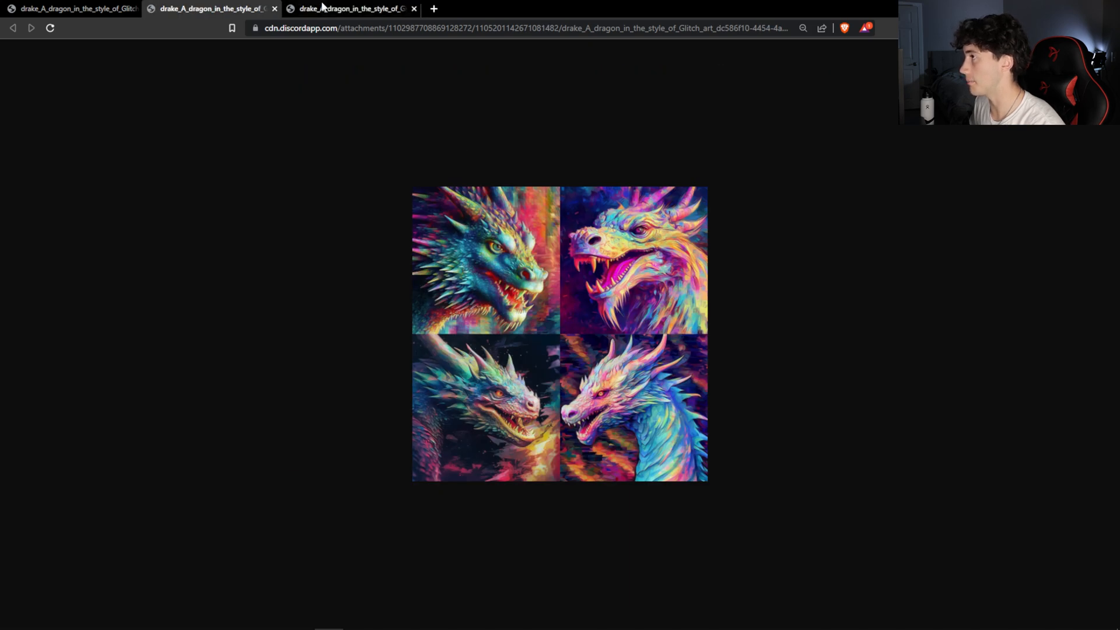
mouse_move(350, 9)
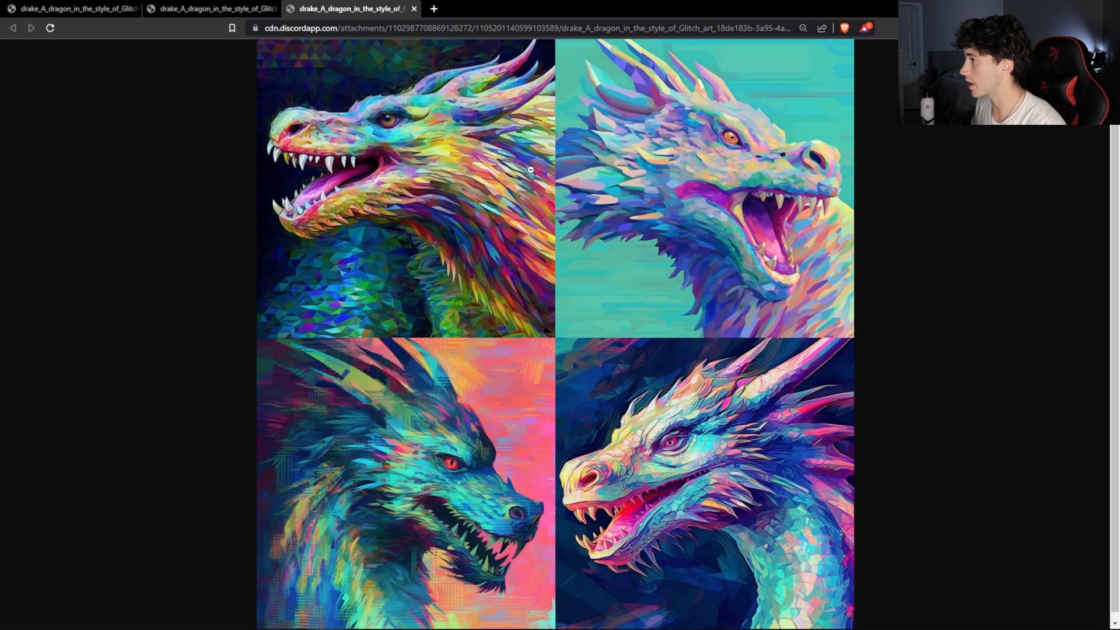
click(71, 9)
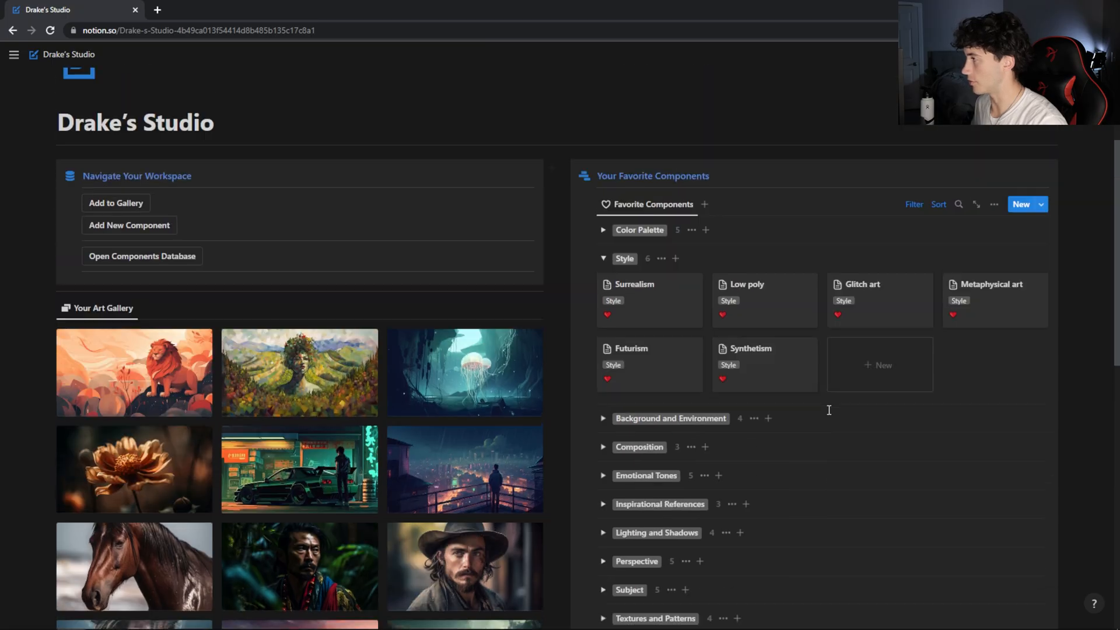
Step: Expand the Composition group showing Vignette, Depth of field and Rule of thirds
scroll(down, 3)
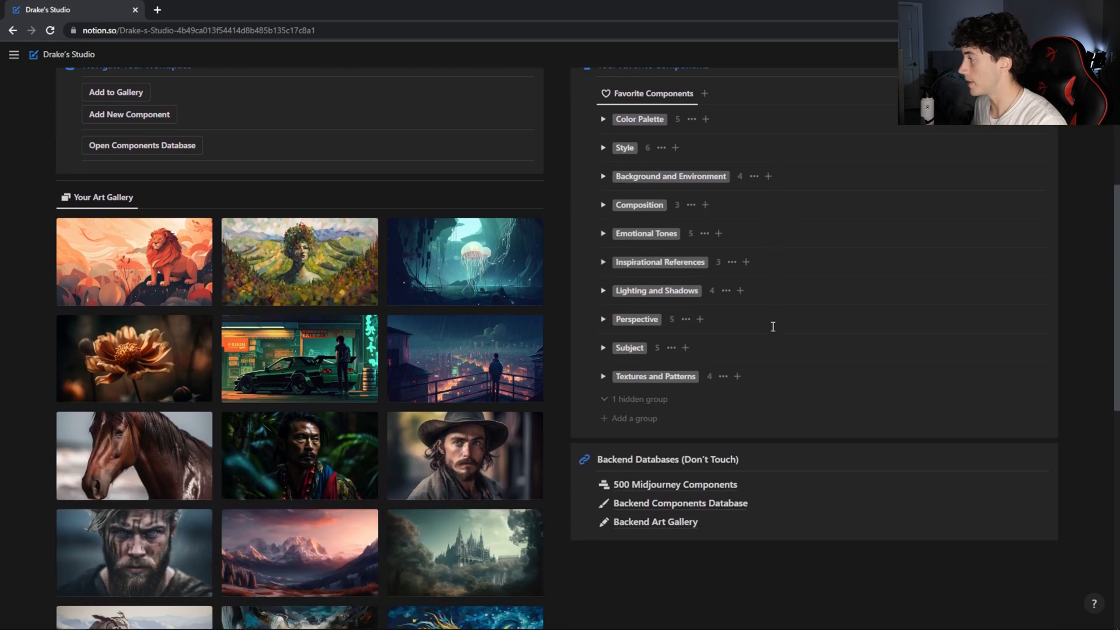
click(602, 205)
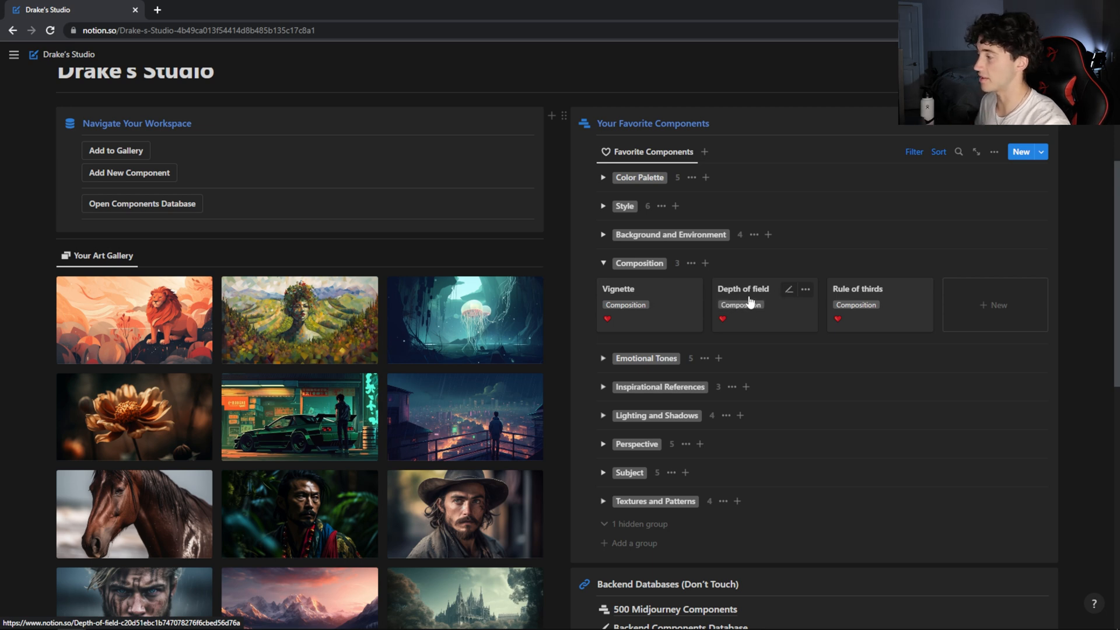
mouse_move(789, 292)
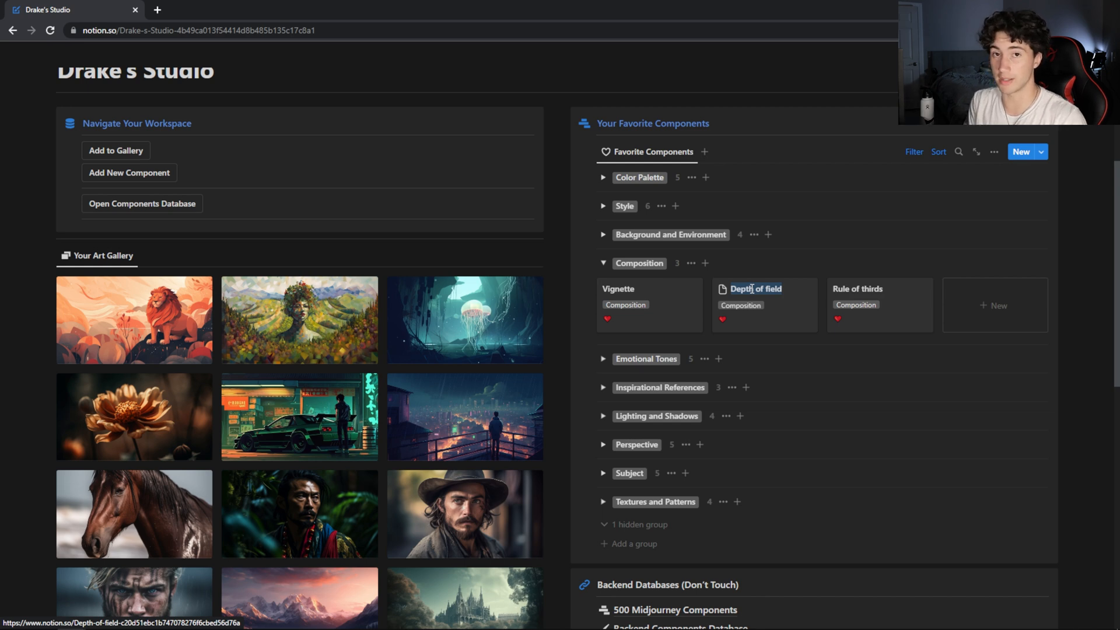
click(271, 617)
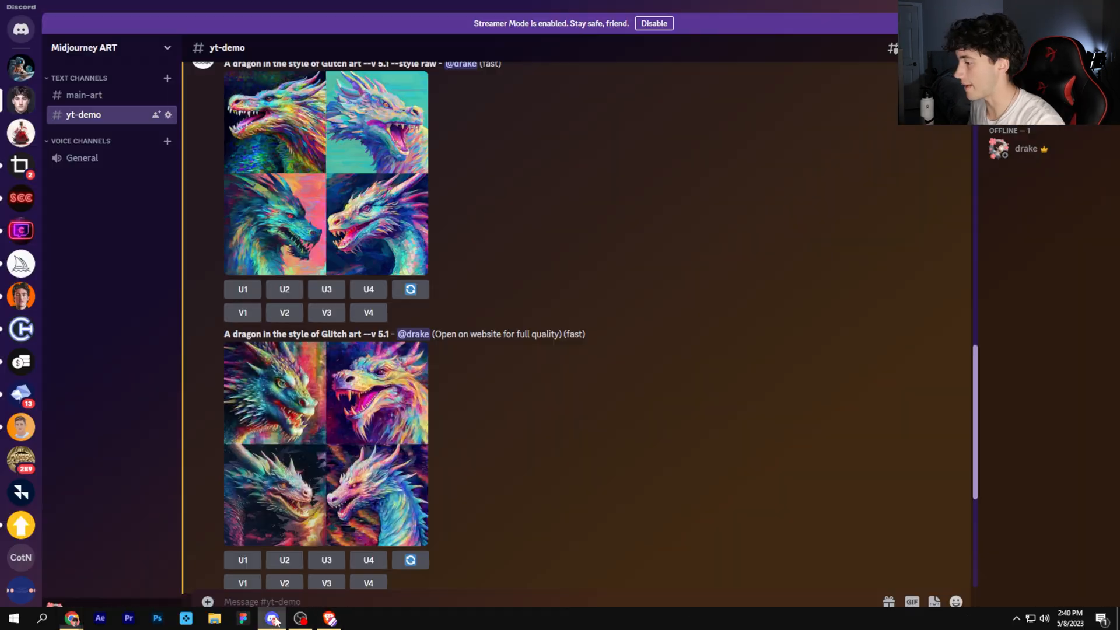
Step: Start an /imagine prompt and select the Depth of field text in the message box
text(/imagine prompt Depth of field)
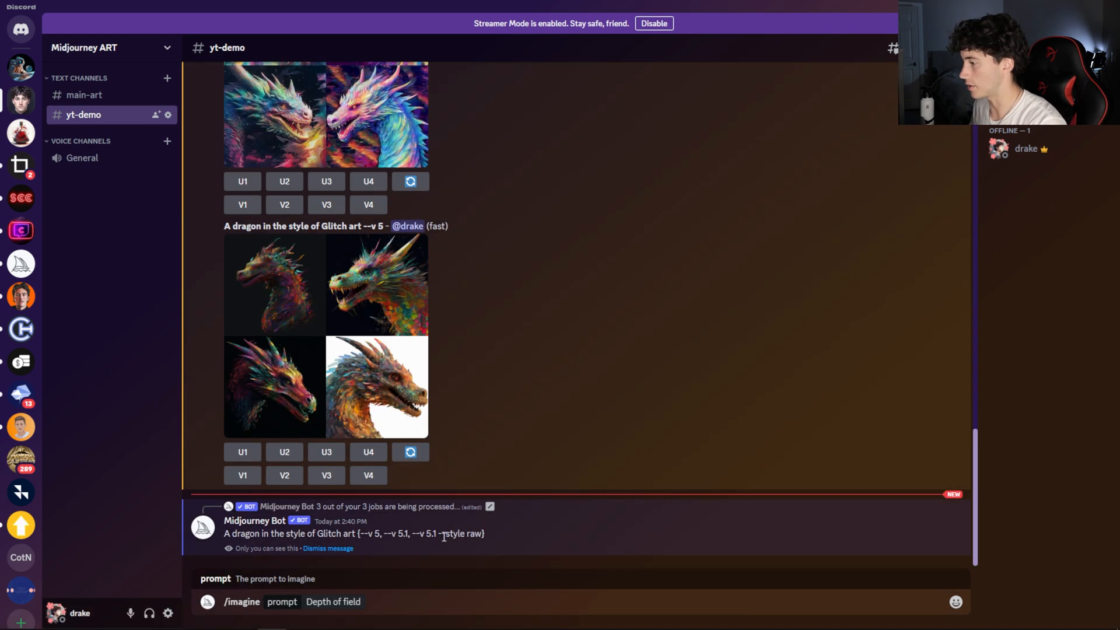
drag(358, 534, 484, 533)
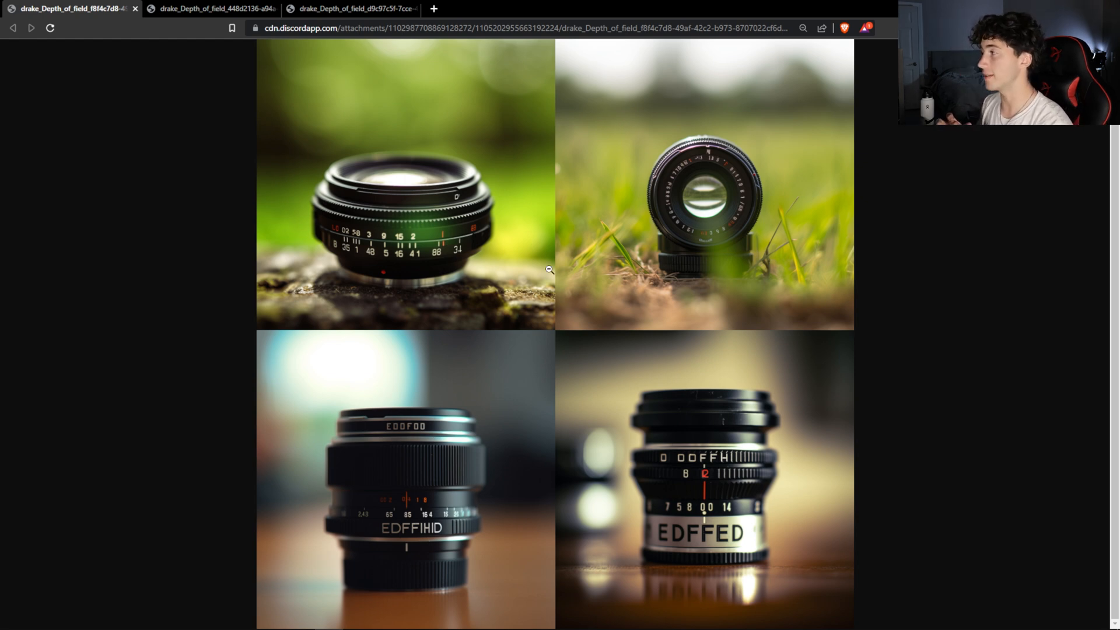
mouse_move(505, 500)
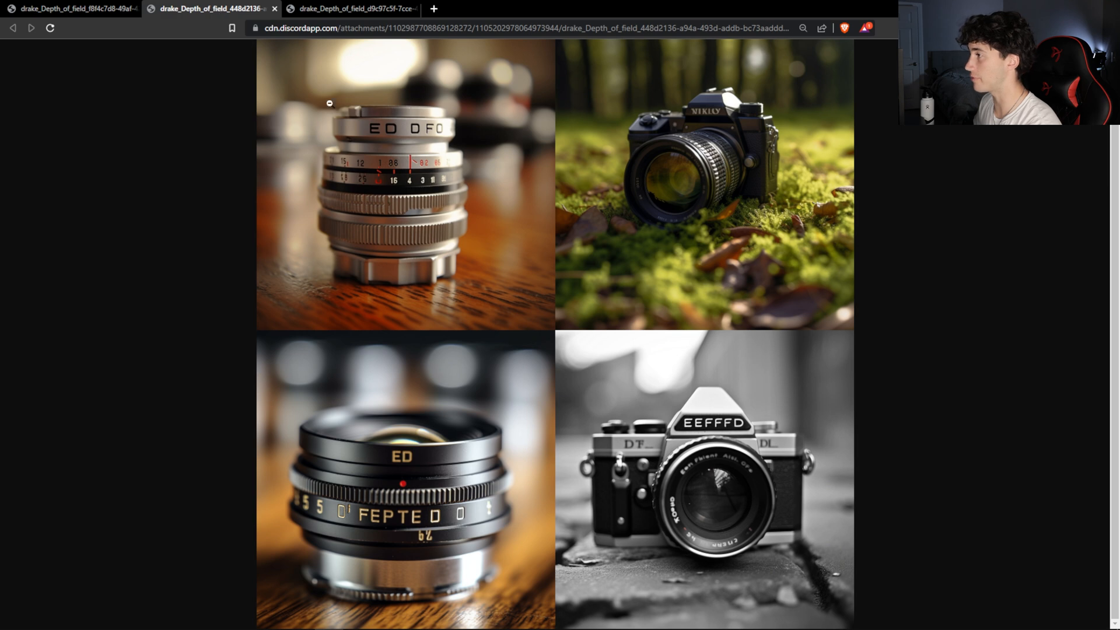
mouse_move(593, 402)
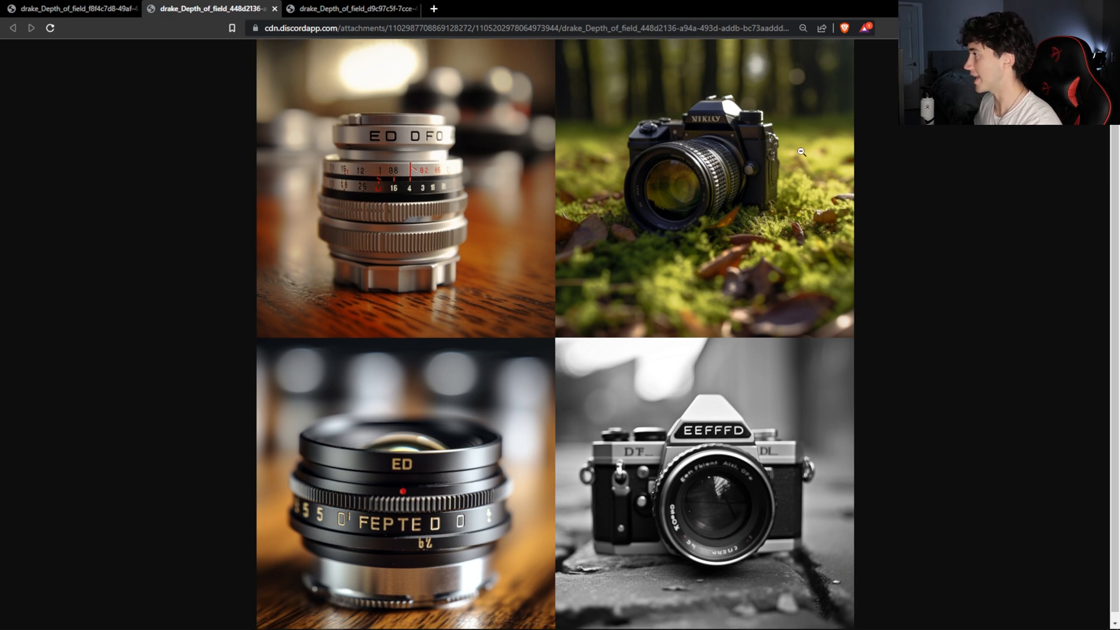
mouse_move(532, 153)
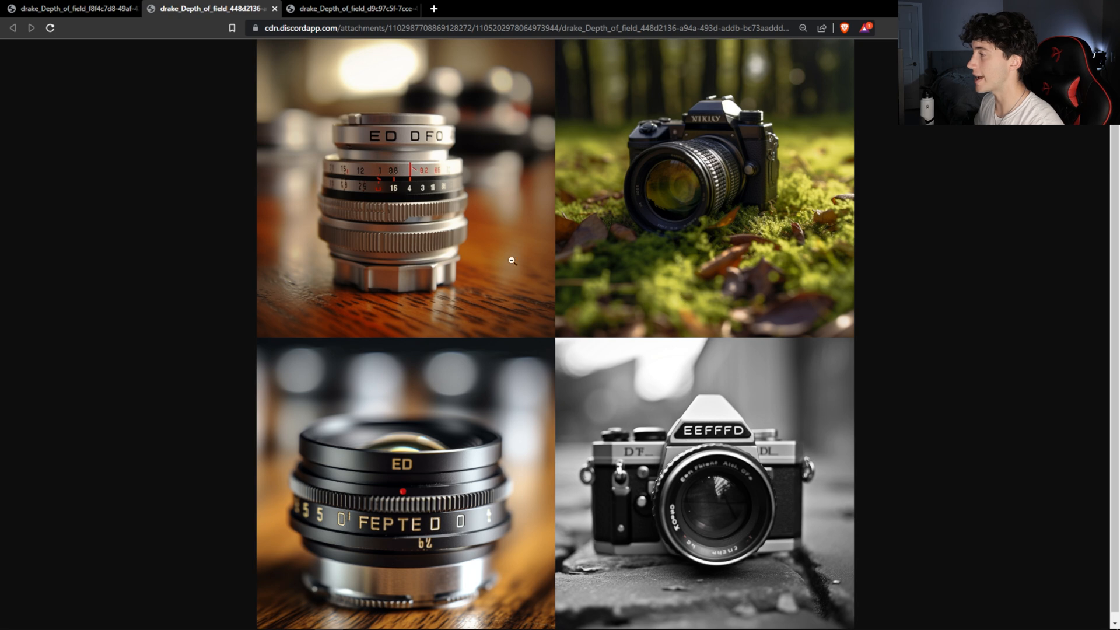
mouse_move(470, 257)
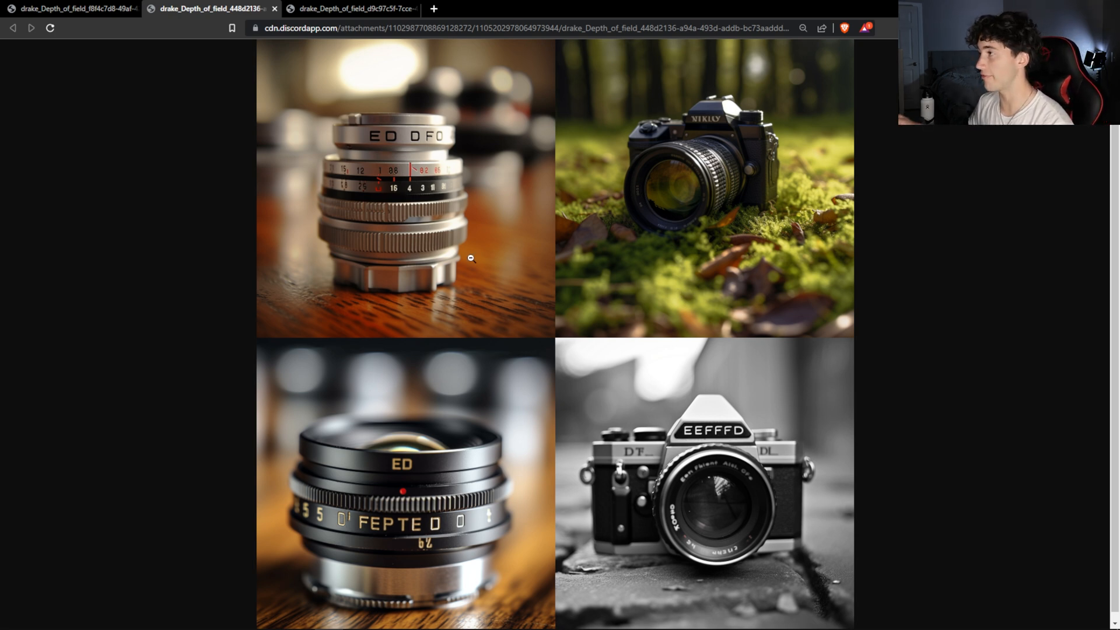
mouse_move(387, 109)
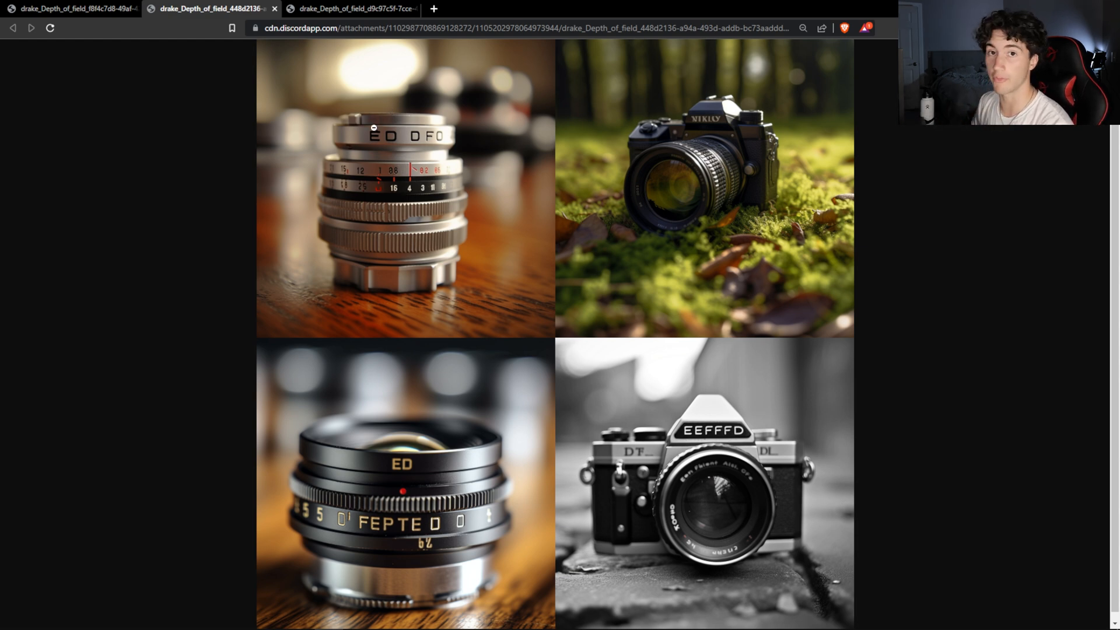
Step: Switch to the third Depth of field grid tab with miniature scenes and glass spheres
click(347, 8)
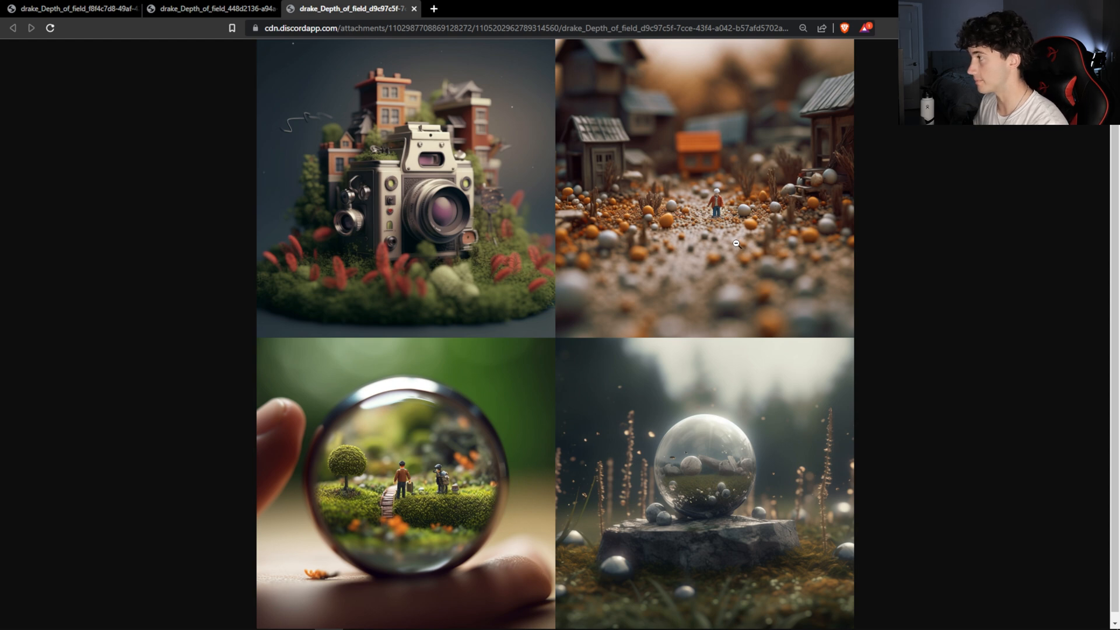
mouse_move(421, 198)
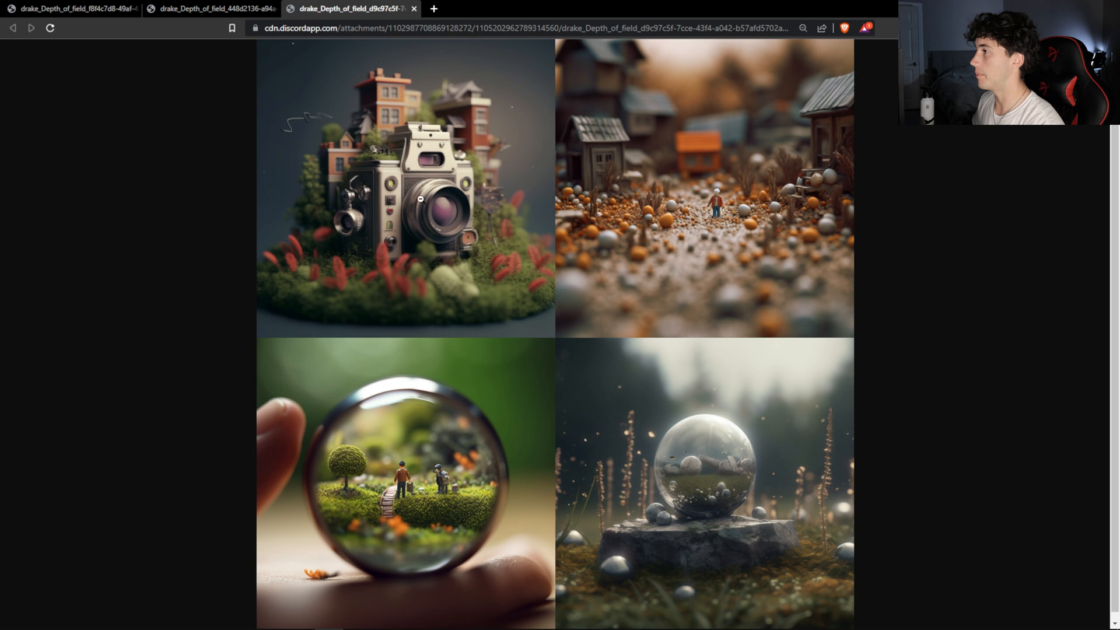
mouse_move(425, 201)
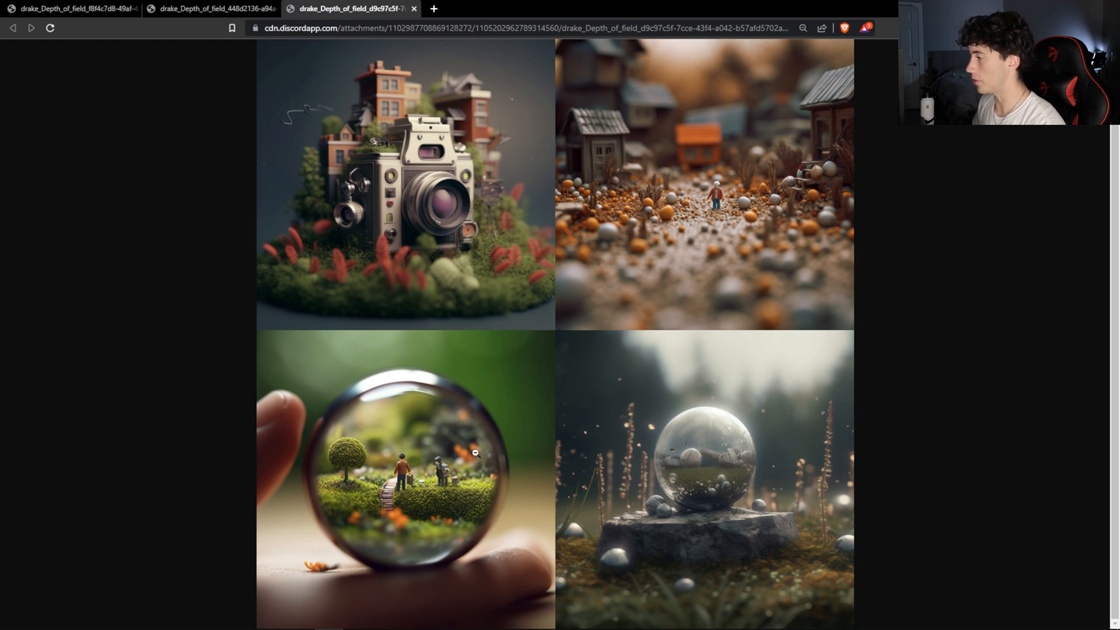
mouse_move(436, 434)
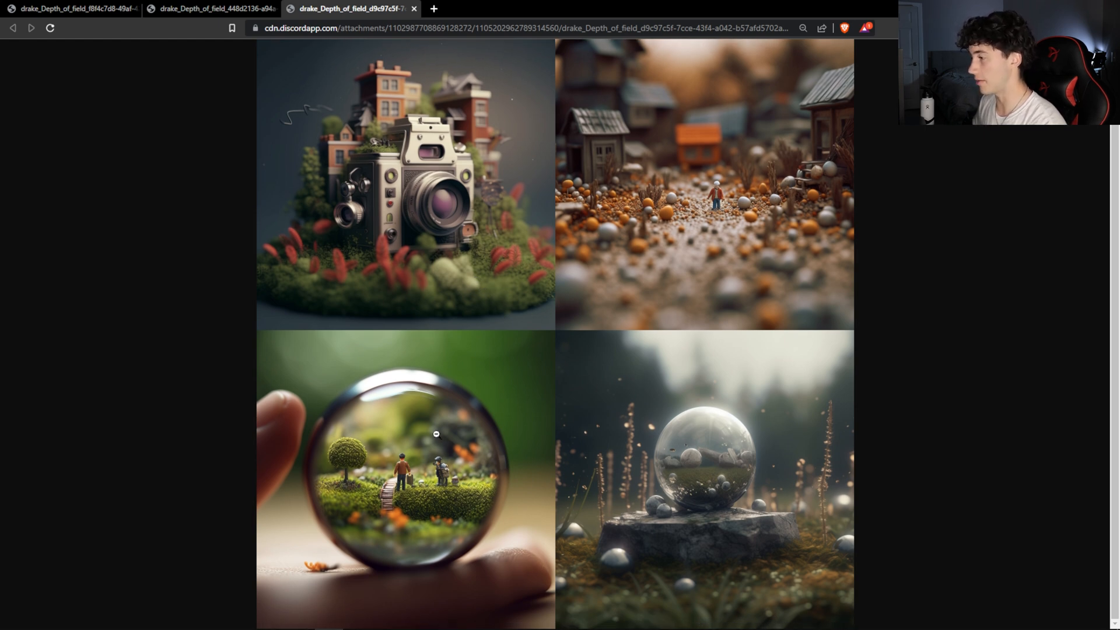
mouse_move(392, 496)
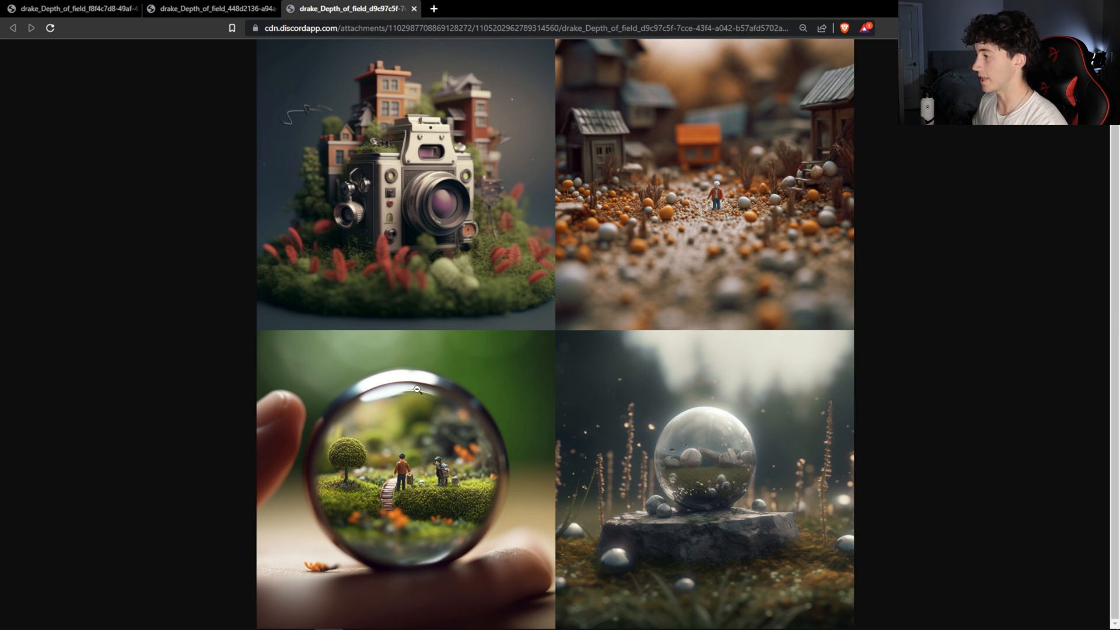
mouse_move(461, 464)
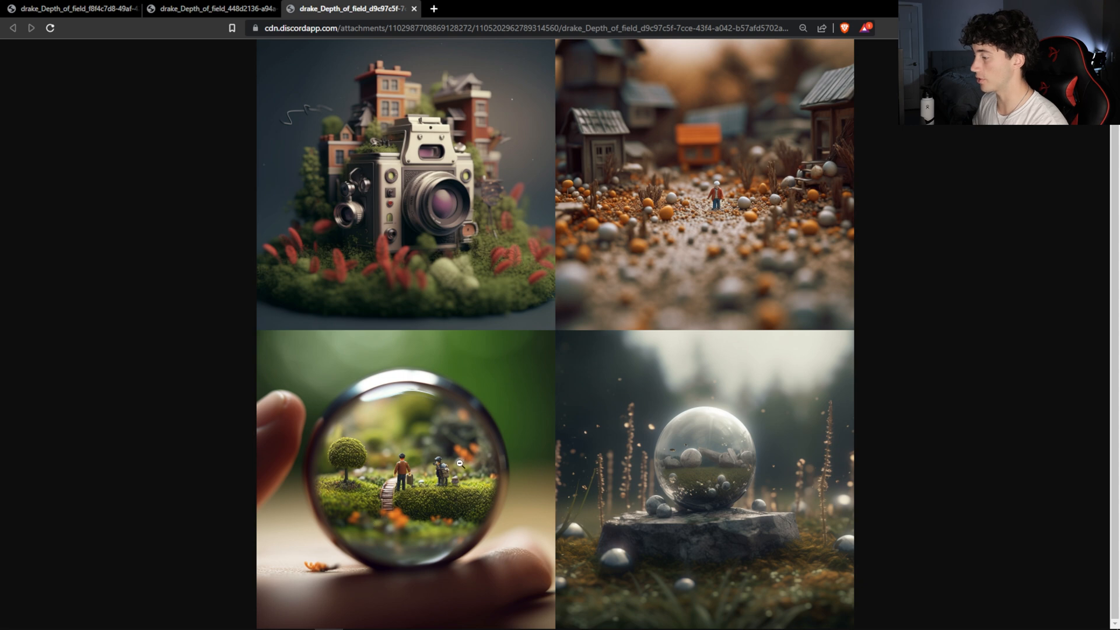
mouse_move(526, 551)
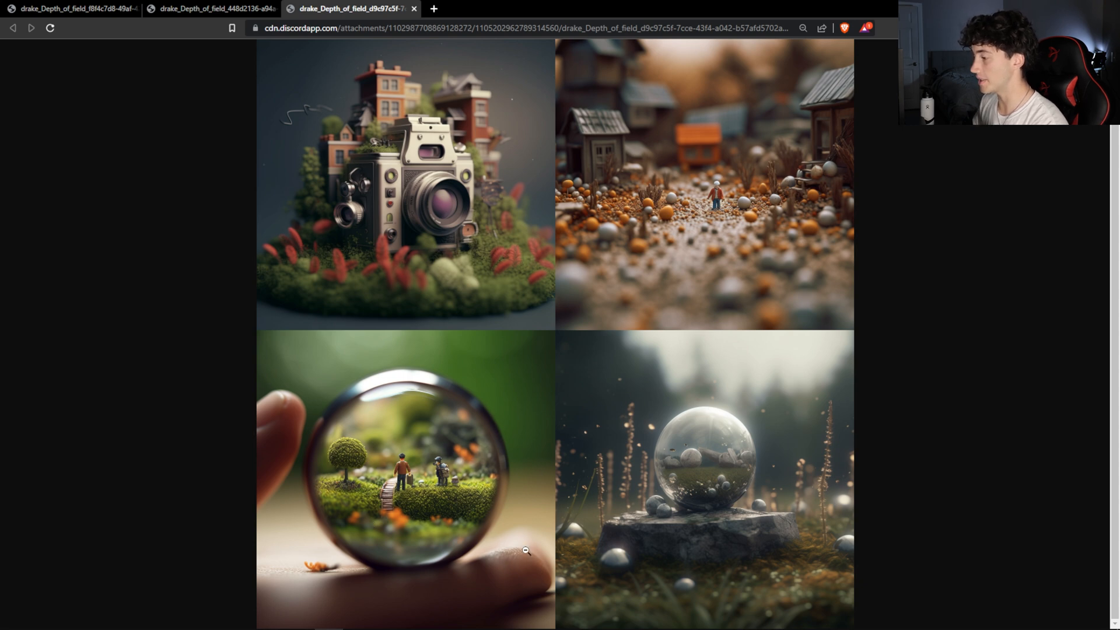
mouse_move(407, 373)
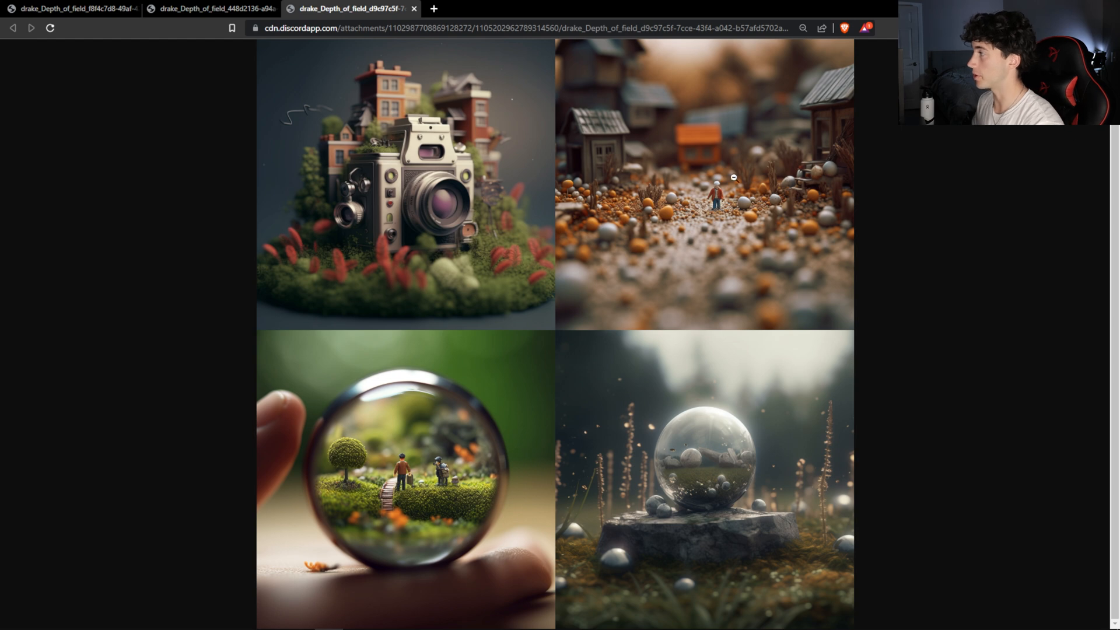
mouse_move(671, 198)
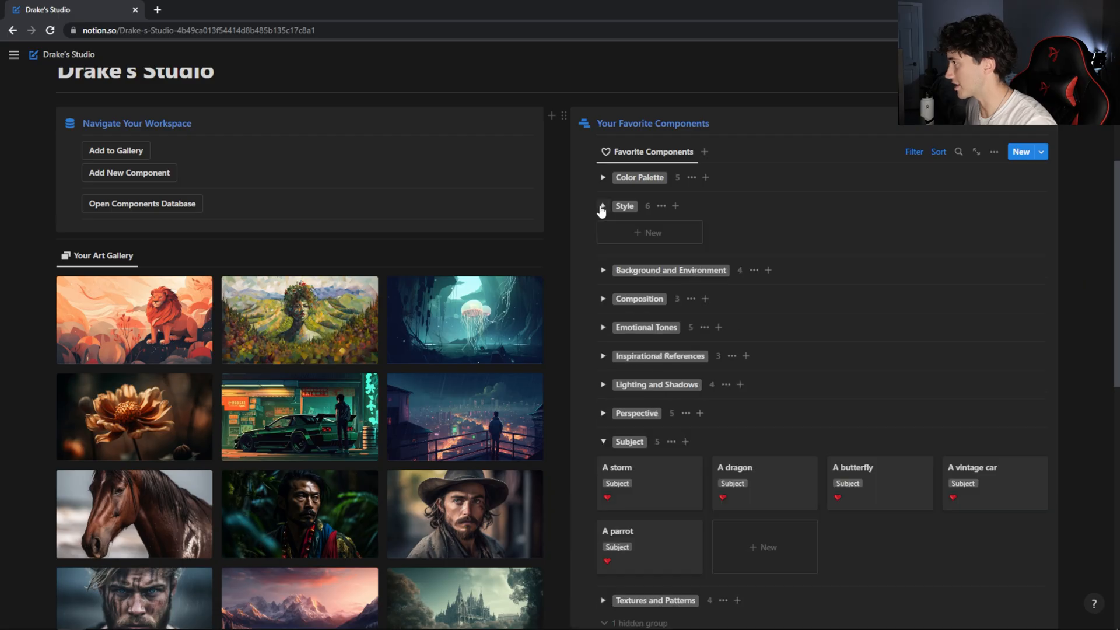
Step: Expand the Style group with Metaphysical art and confirm the three butterfly prompts
click(602, 207)
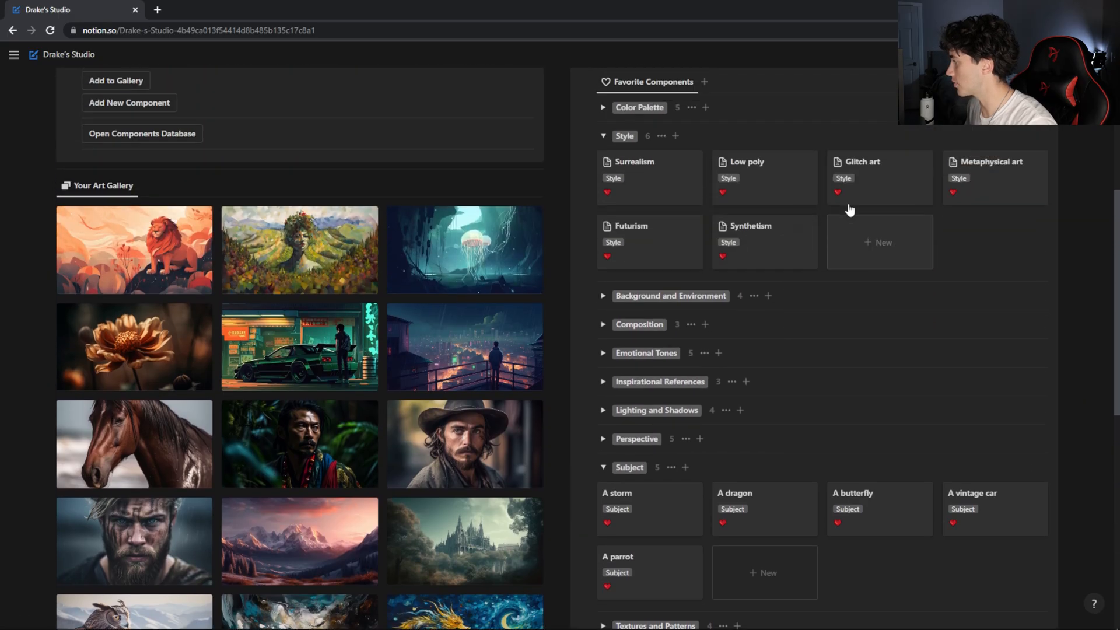
scroll(down, 3)
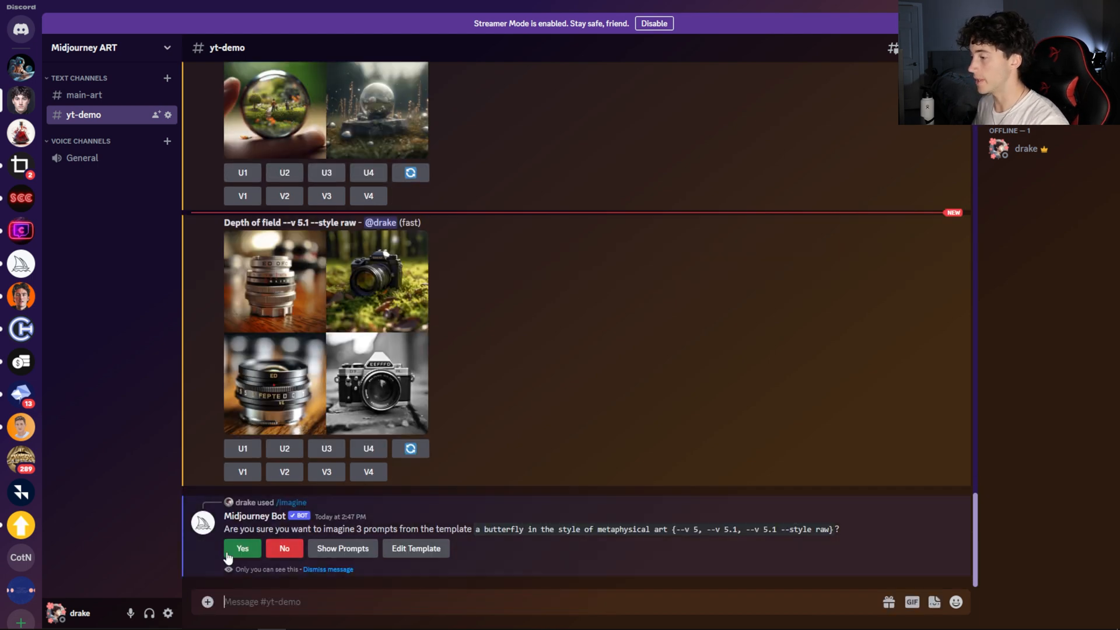
click(242, 548)
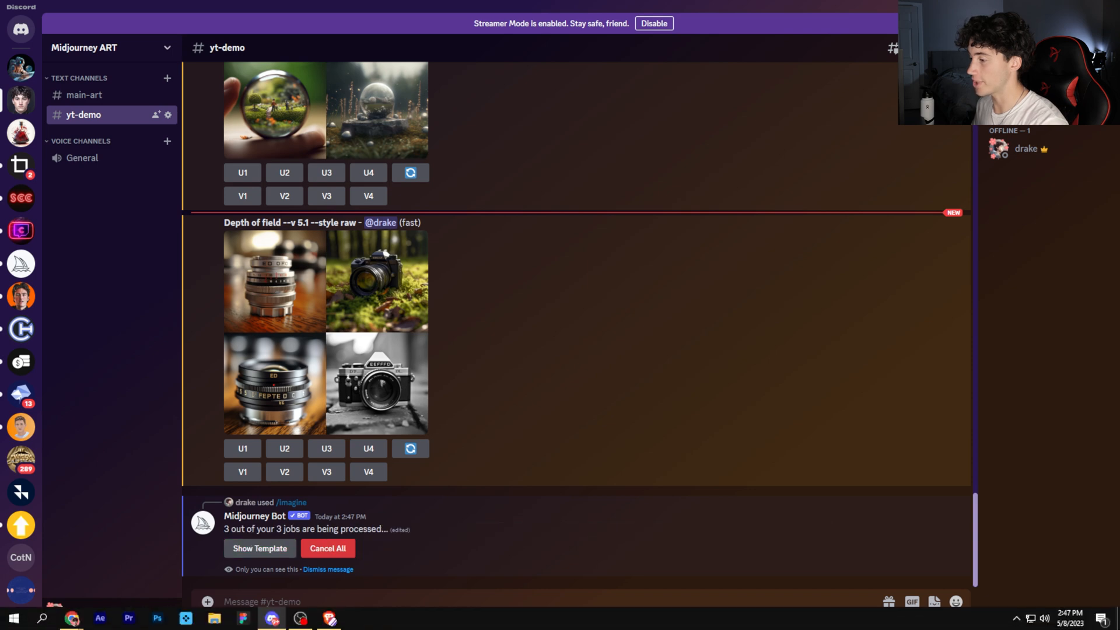
click(71, 617)
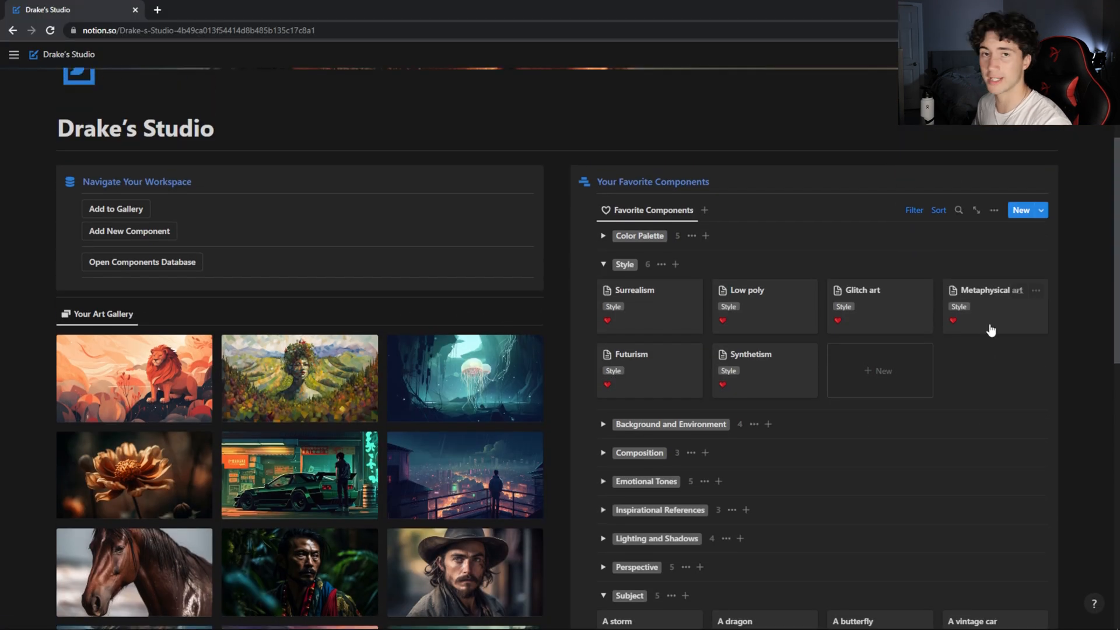
Step: Open the Metaphysical art style page in Notion and scroll through its example painting
click(989, 290)
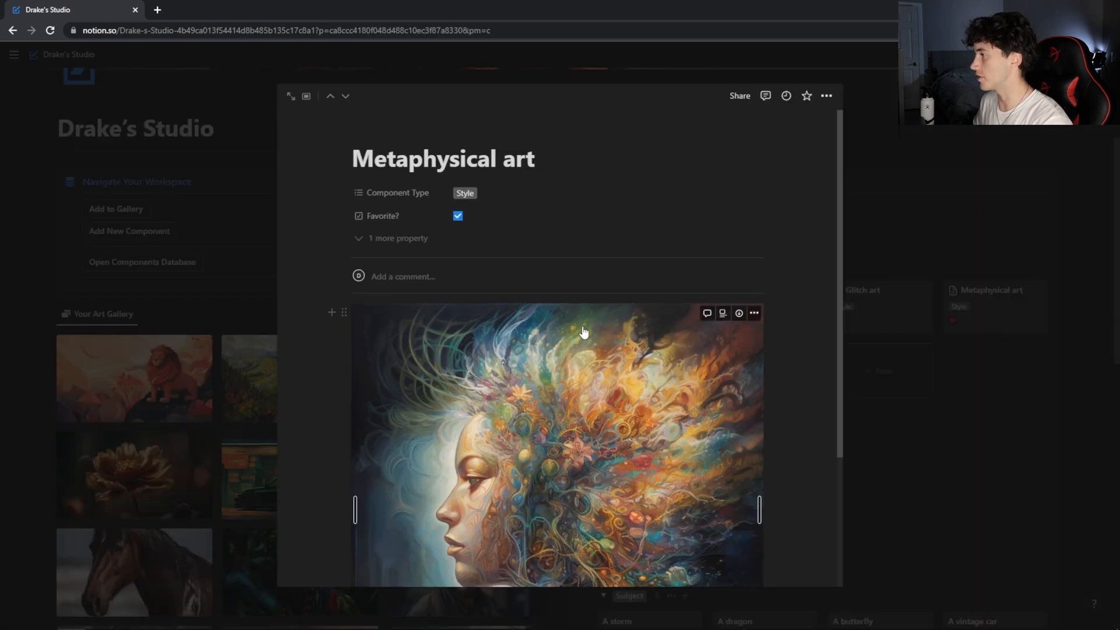
scroll(down, 3)
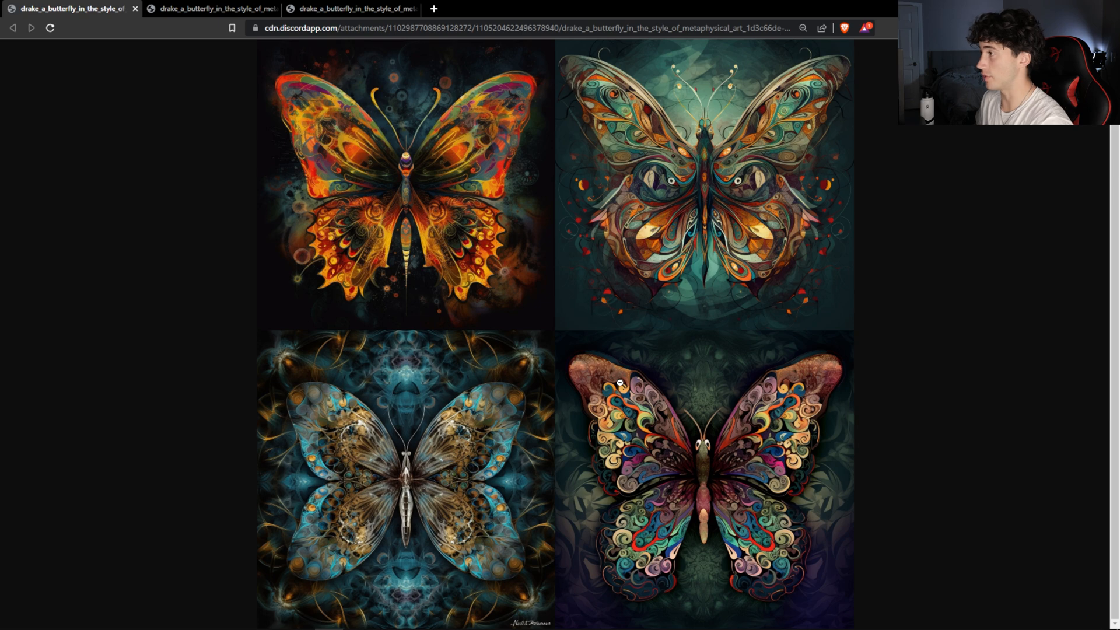
mouse_move(616, 201)
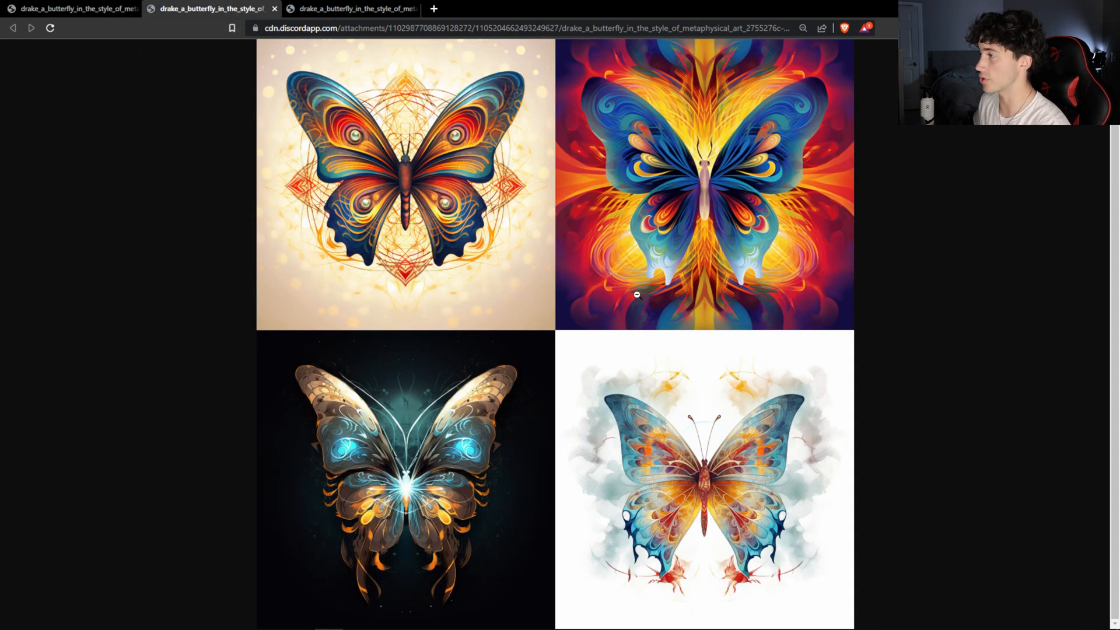
mouse_move(621, 277)
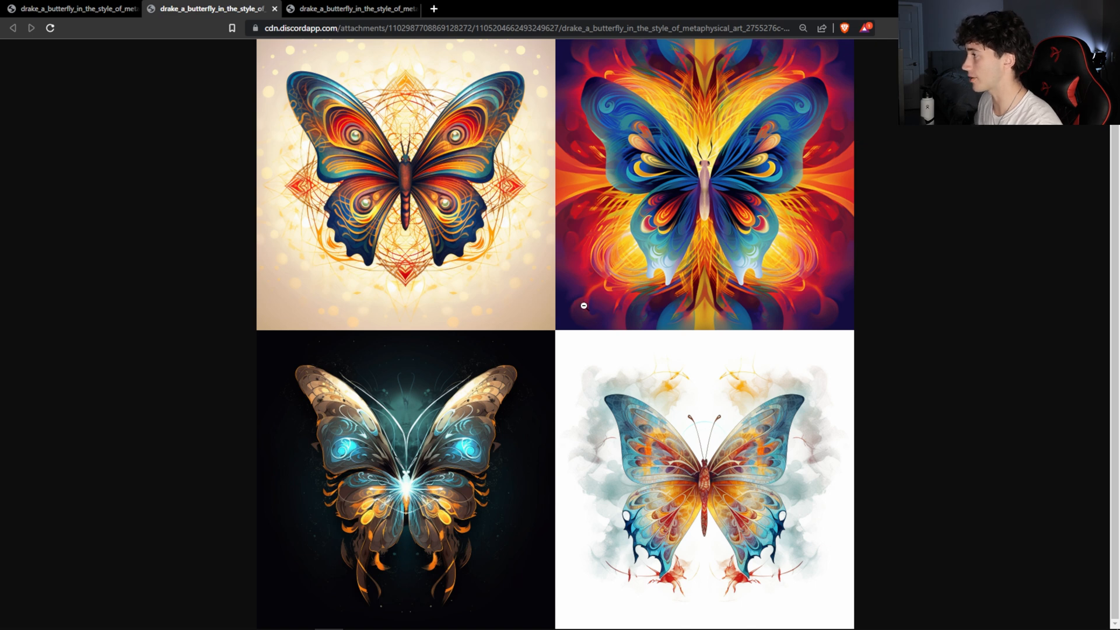
mouse_move(606, 392)
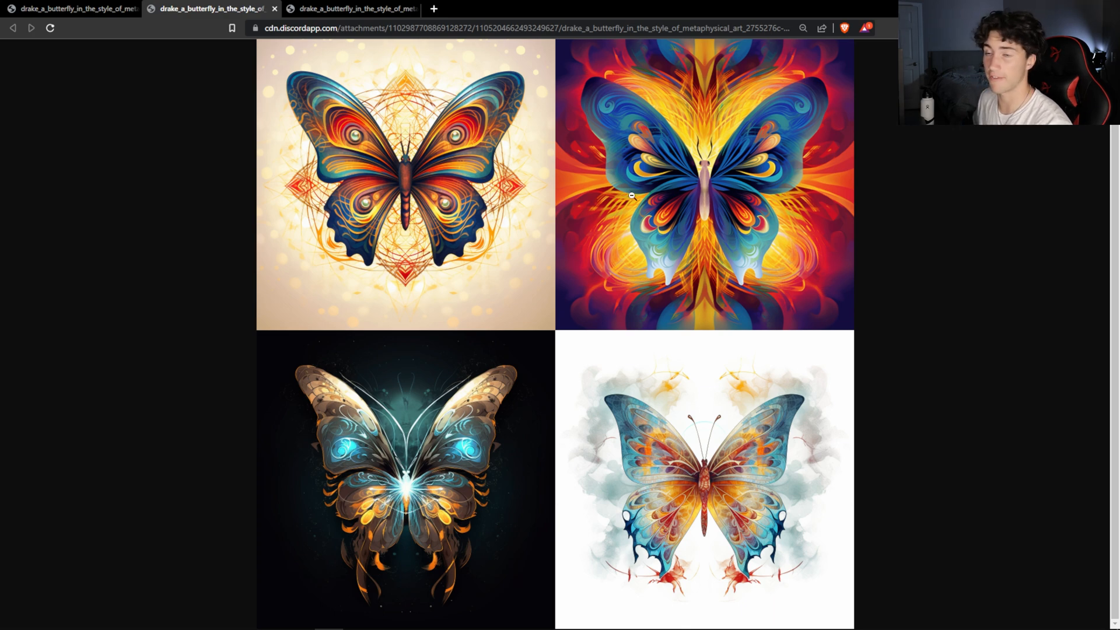
Step: Switch back and forth to the third butterfly grid's tab to compare results
click(350, 9)
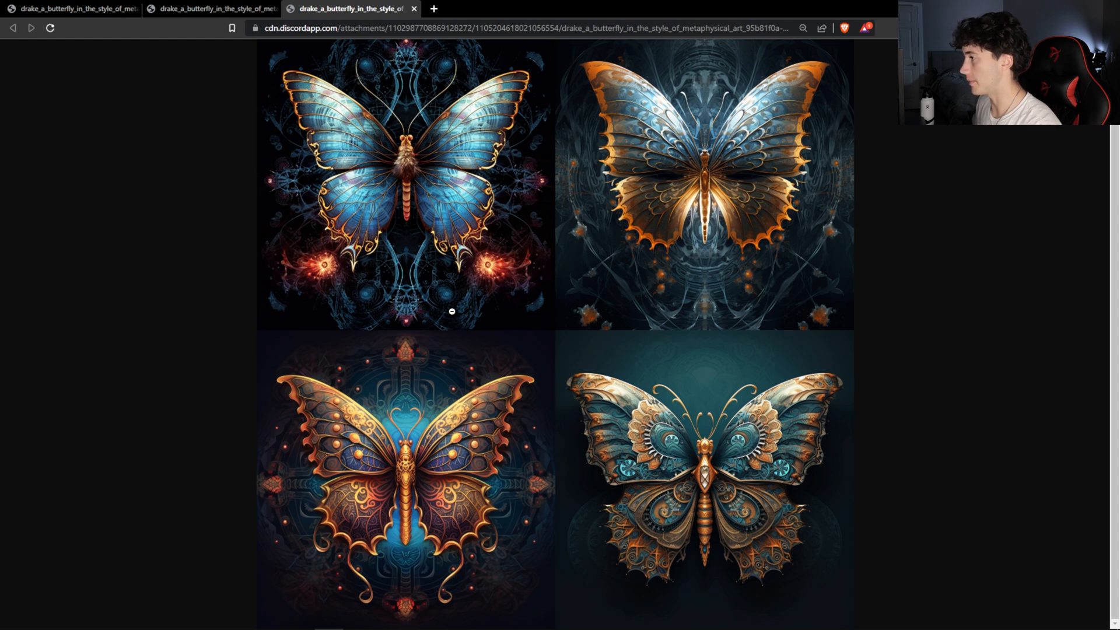
mouse_move(618, 253)
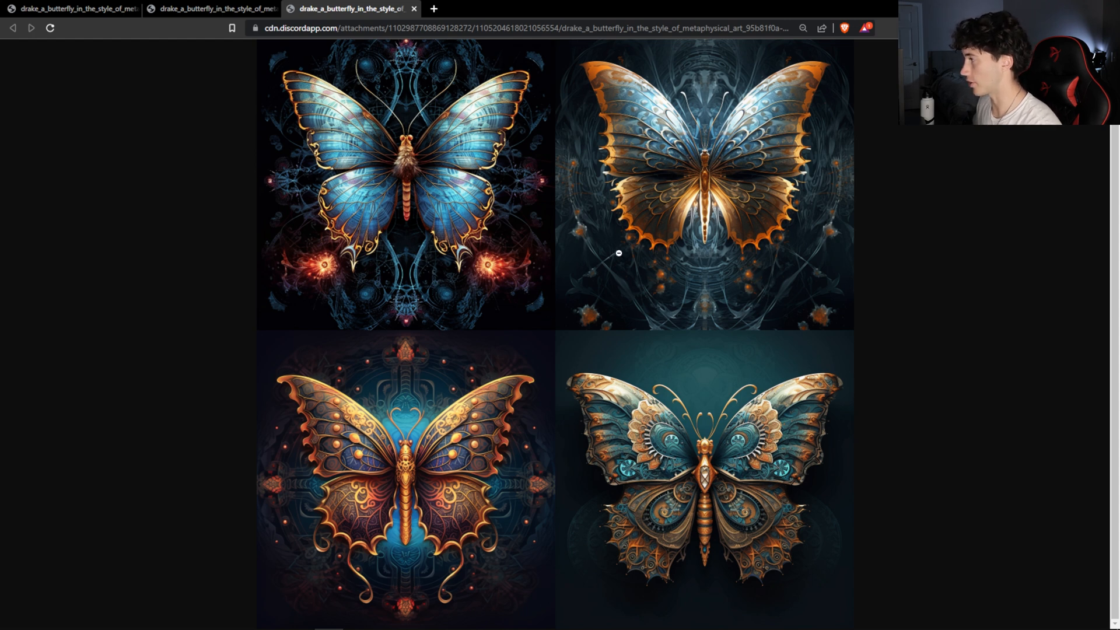
mouse_move(723, 321)
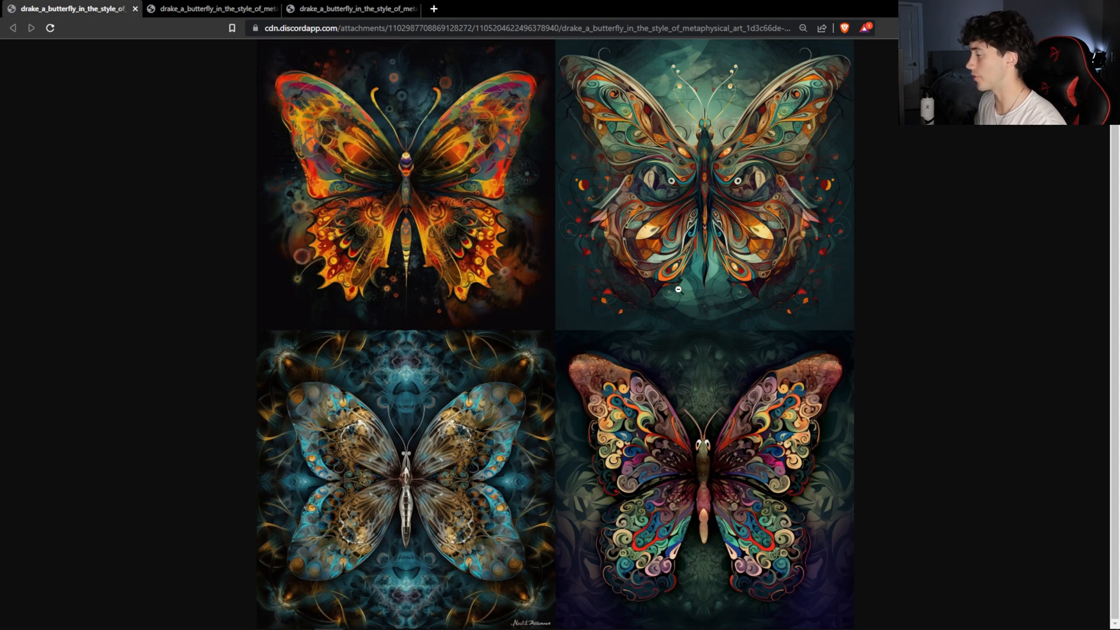
click(350, 9)
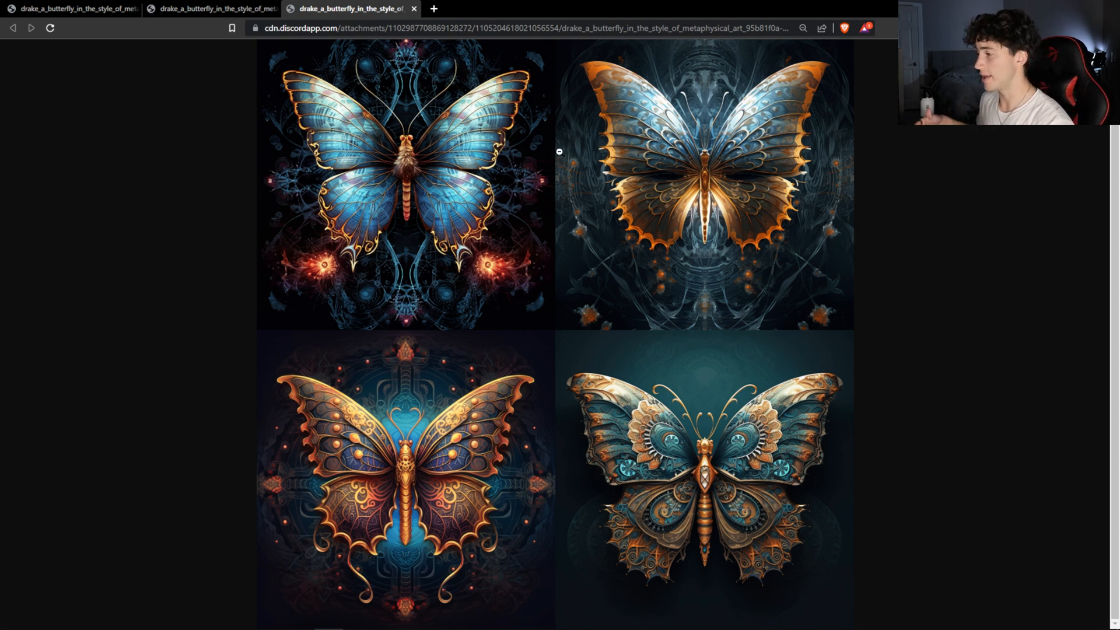
mouse_move(372, 473)
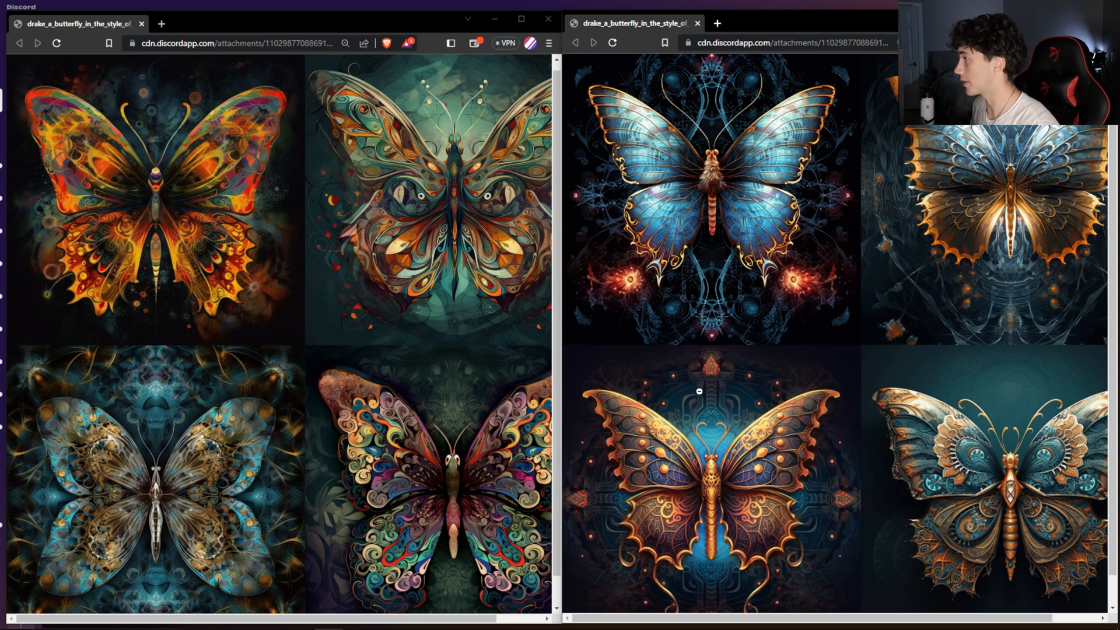
mouse_move(779, 327)
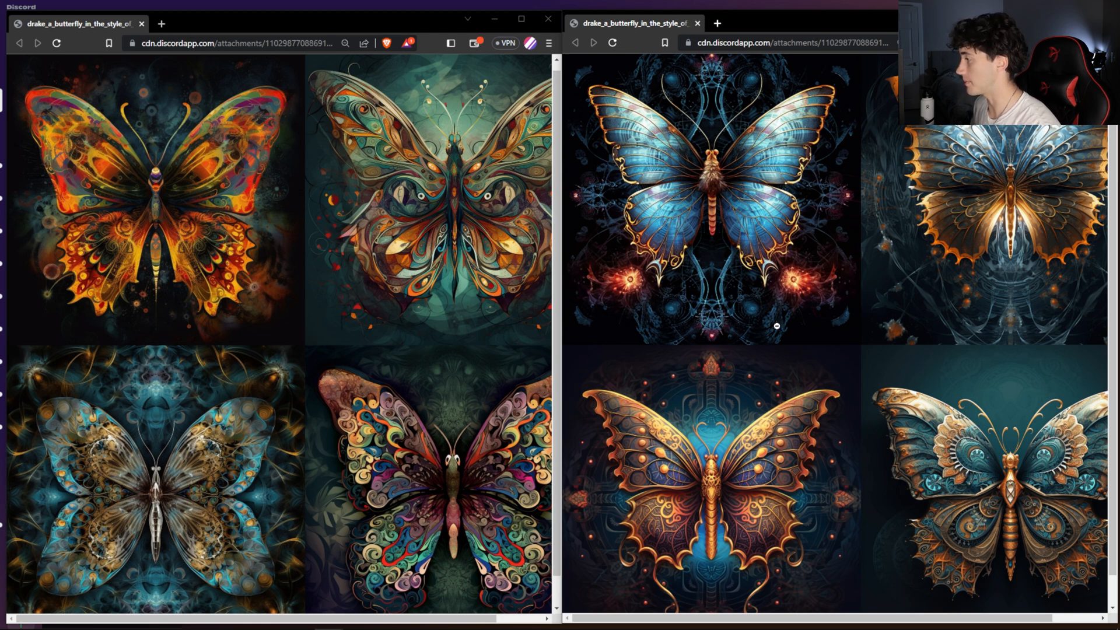
mouse_move(916, 438)
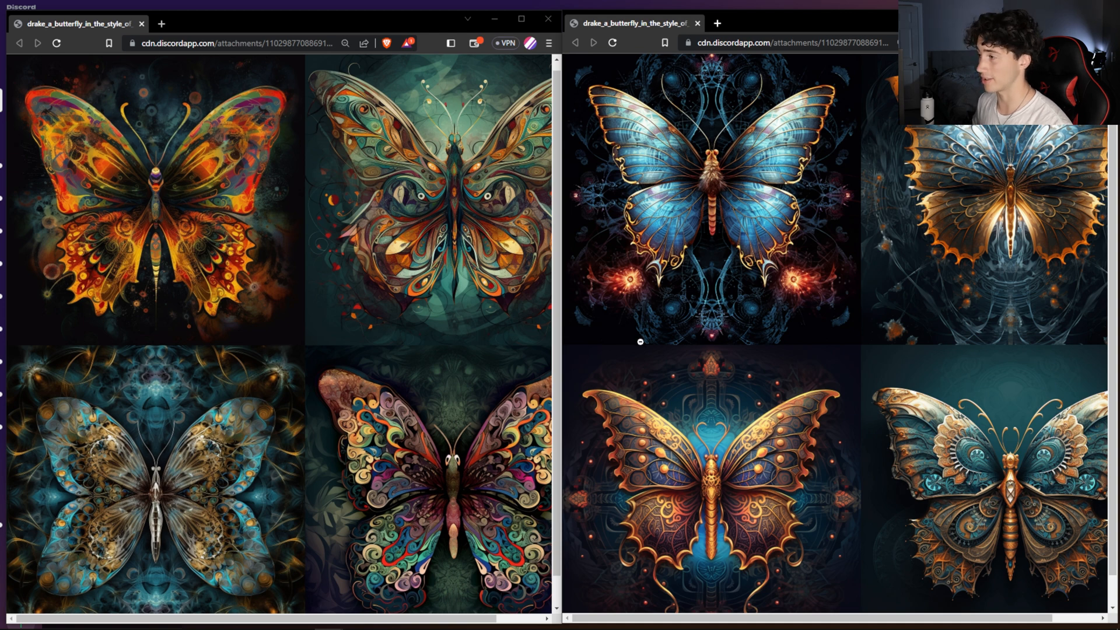
Step: Scroll down in the side-by-side browser windows showing two butterfly grids
scroll(down, 3)
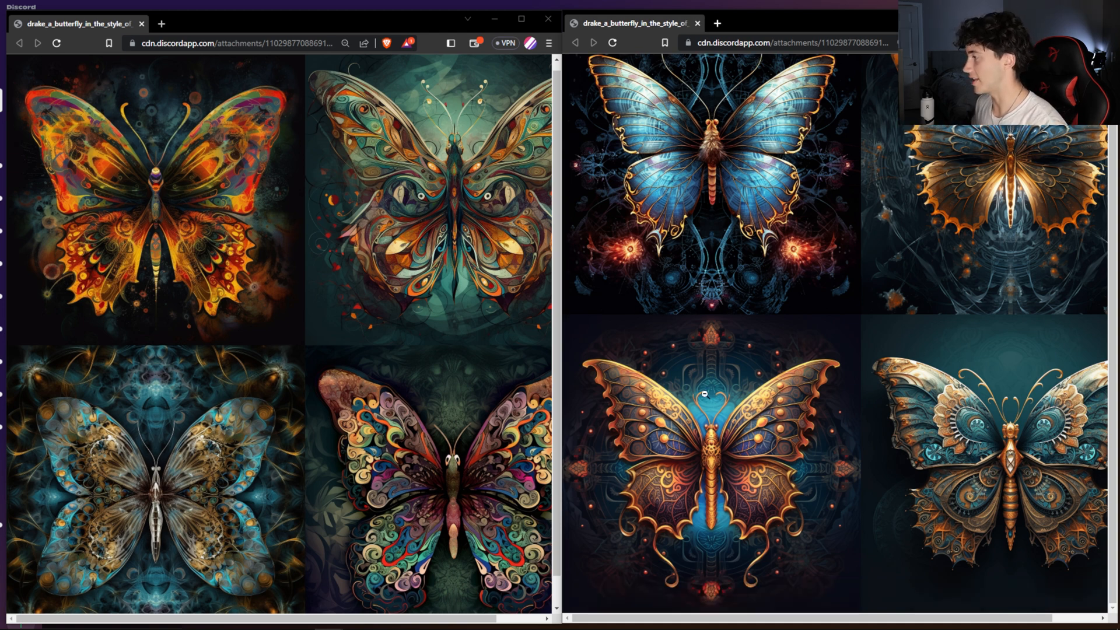